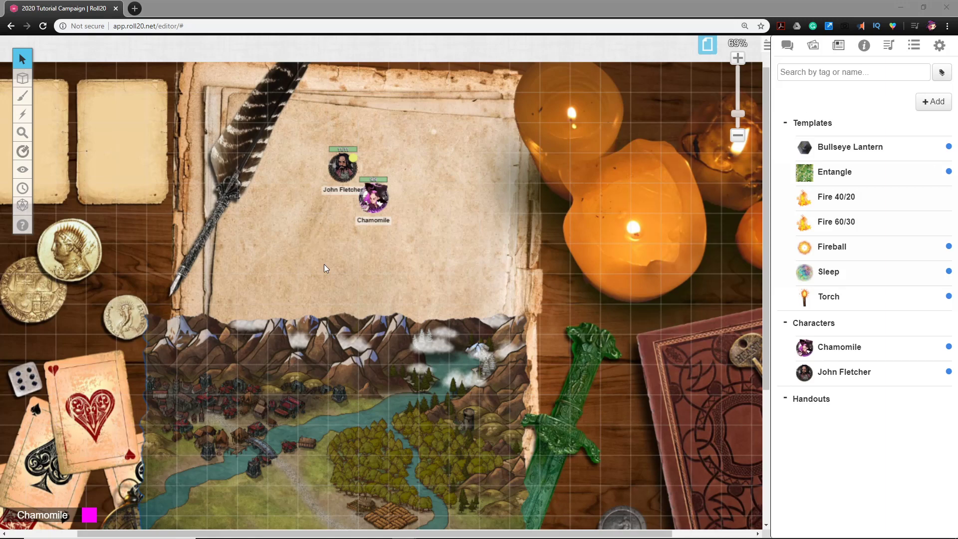
{"action": "mouse_move", "coordinate": [338, 306]}
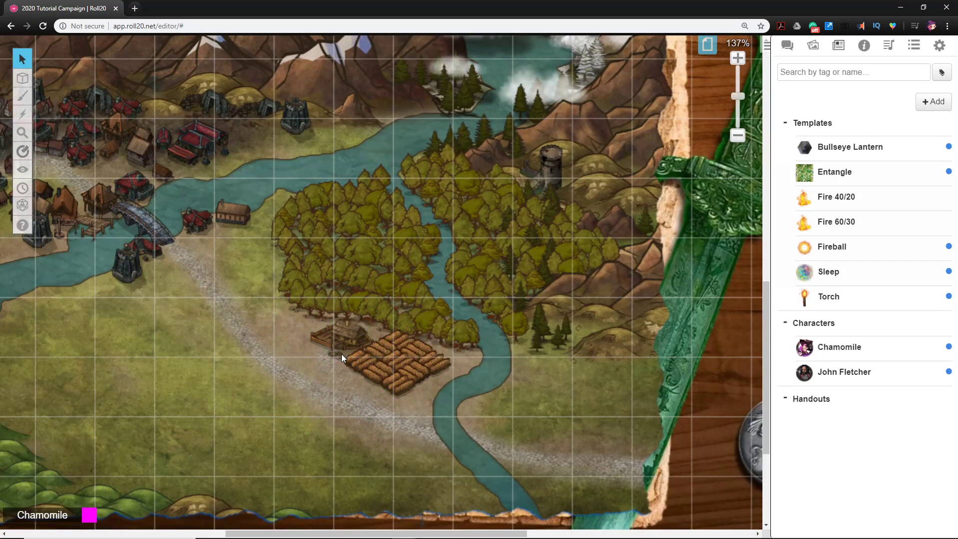
{"action": "mouse_move", "coordinate": [220, 263]}
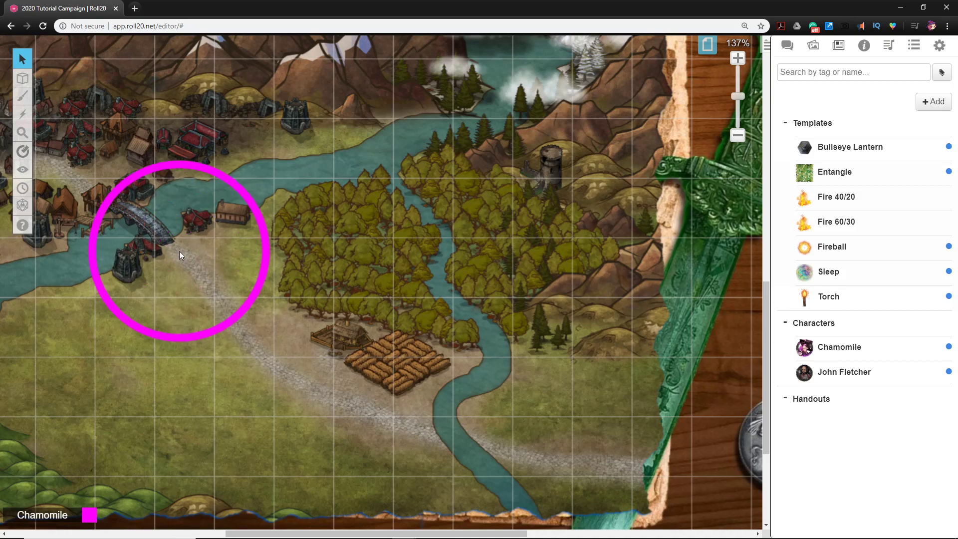
Switch to the GM Info Overlay layer and pick the Select/Move tool.
{"action": "left_click_drag", "start_coordinate": [181, 256], "coordinate": [470, 388]}
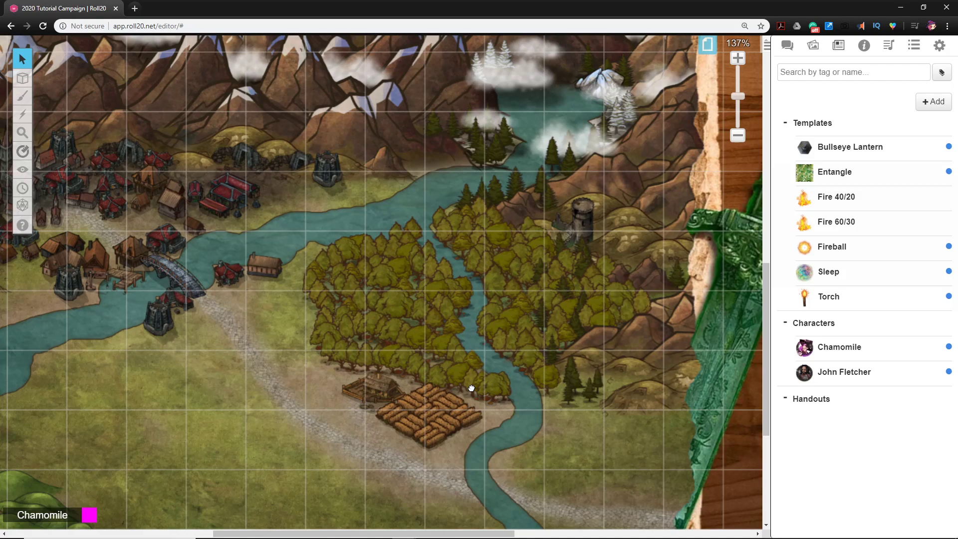
{"action": "left_click_drag", "start_coordinate": [471, 389], "coordinate": [544, 421]}
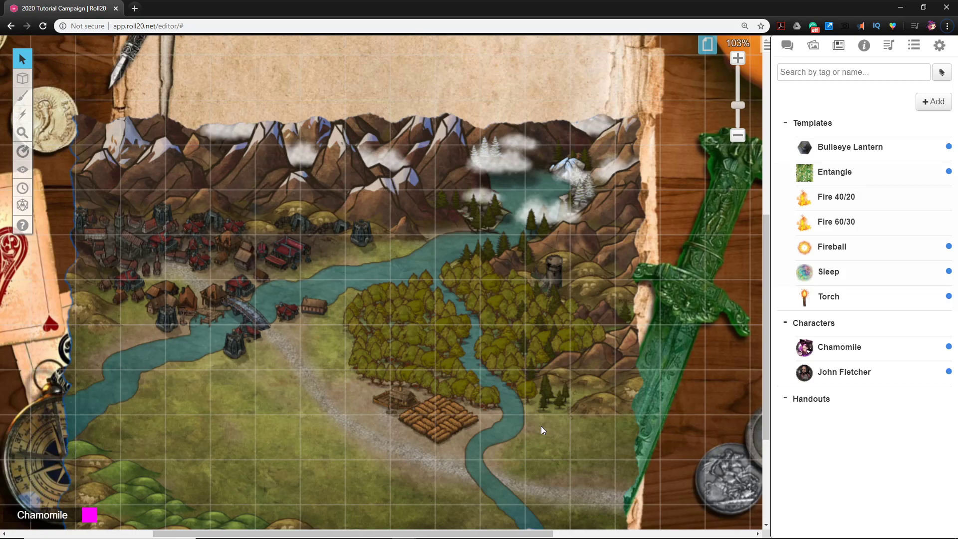
{"action": "mouse_move", "coordinate": [590, 432]}
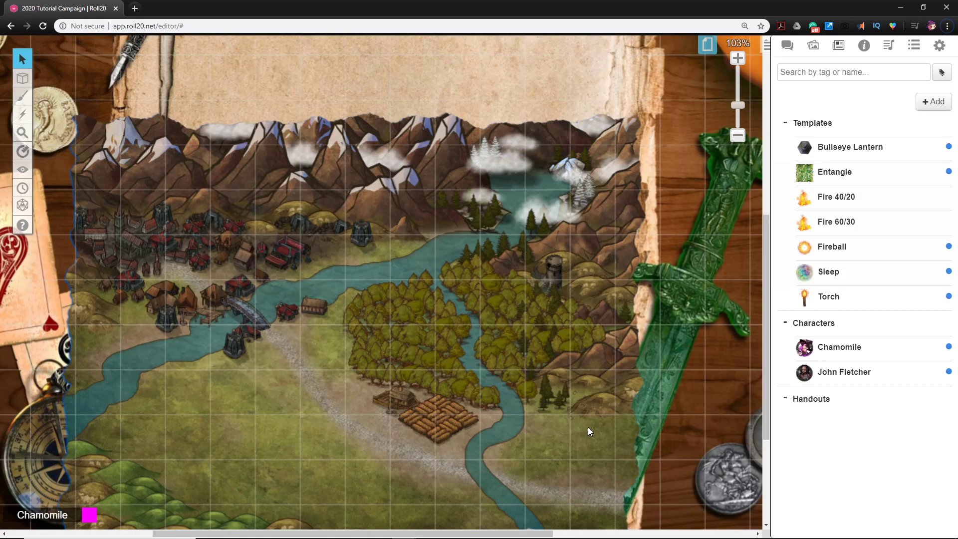
{"action": "mouse_move", "coordinate": [413, 415]}
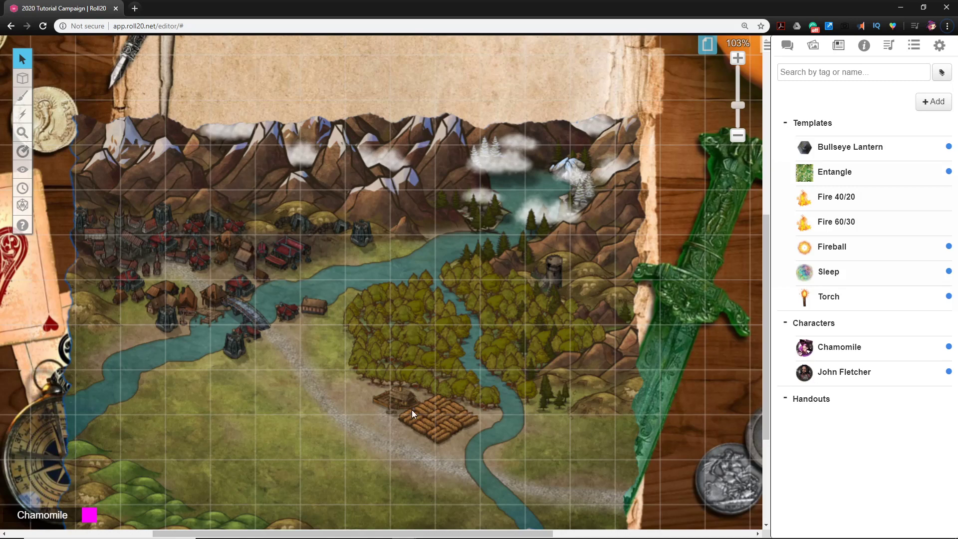
{"action": "mouse_move", "coordinate": [464, 429]}
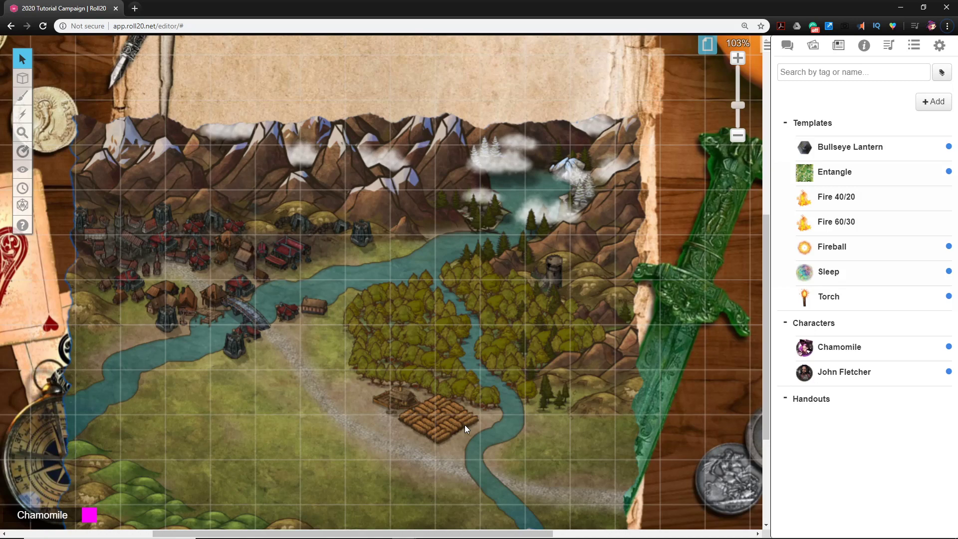
{"action": "mouse_move", "coordinate": [479, 426]}
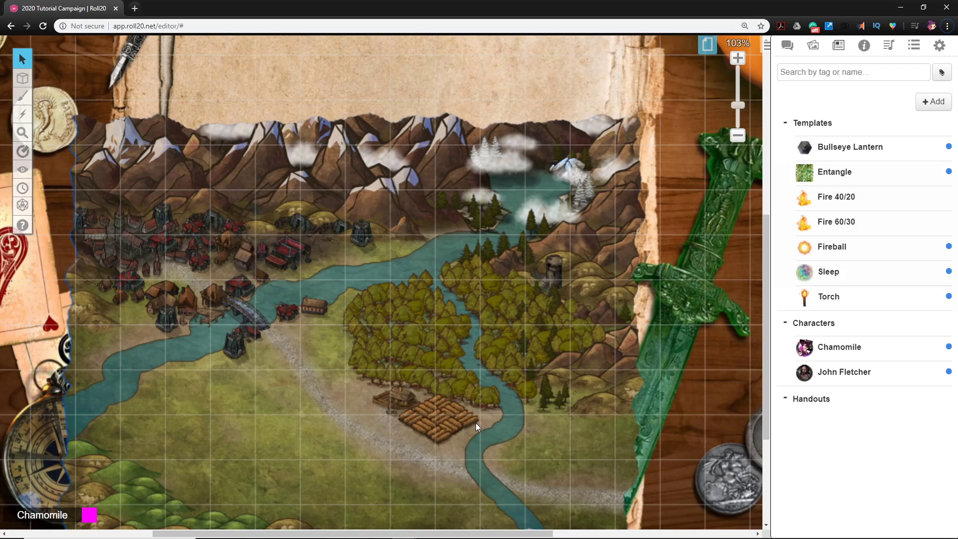
{"action": "mouse_move", "coordinate": [467, 421]}
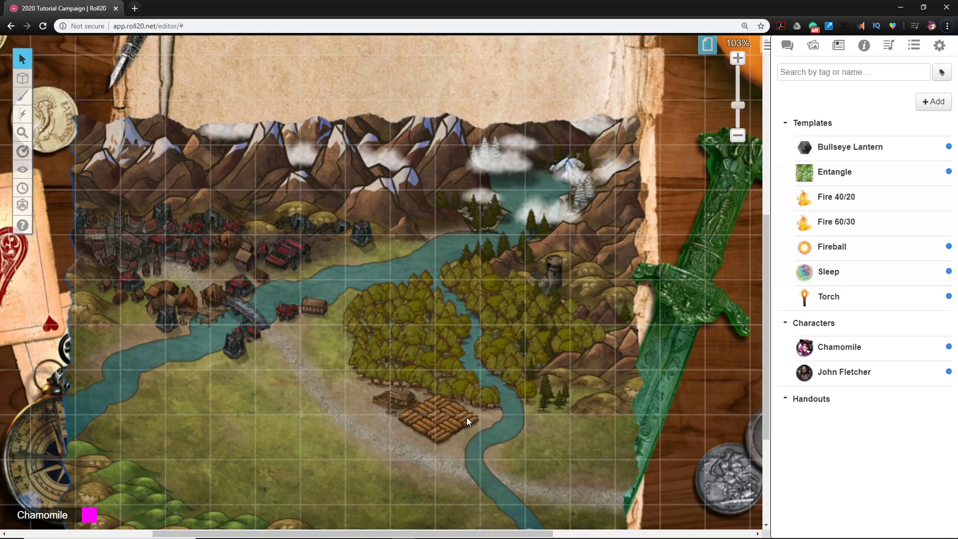
{"action": "mouse_move", "coordinate": [471, 401]}
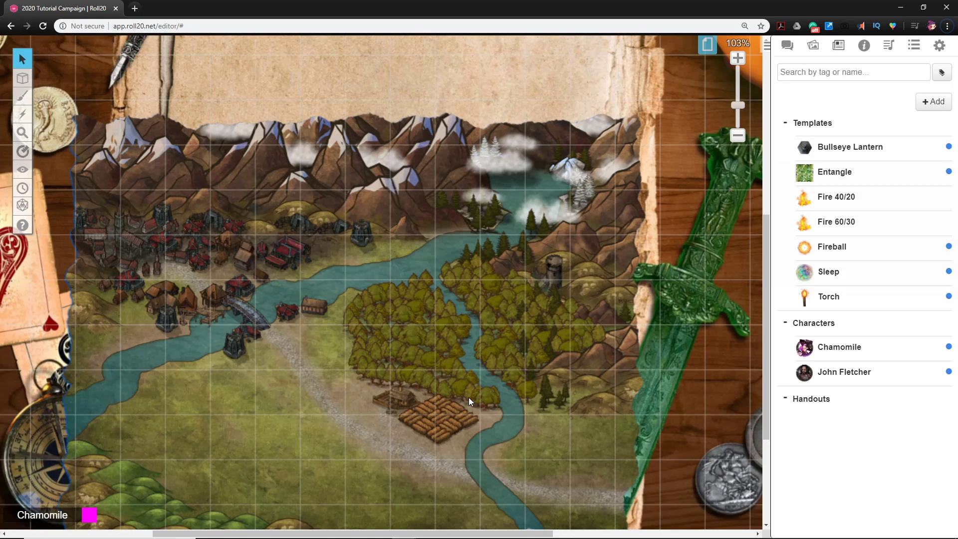
{"action": "mouse_move", "coordinate": [455, 367]}
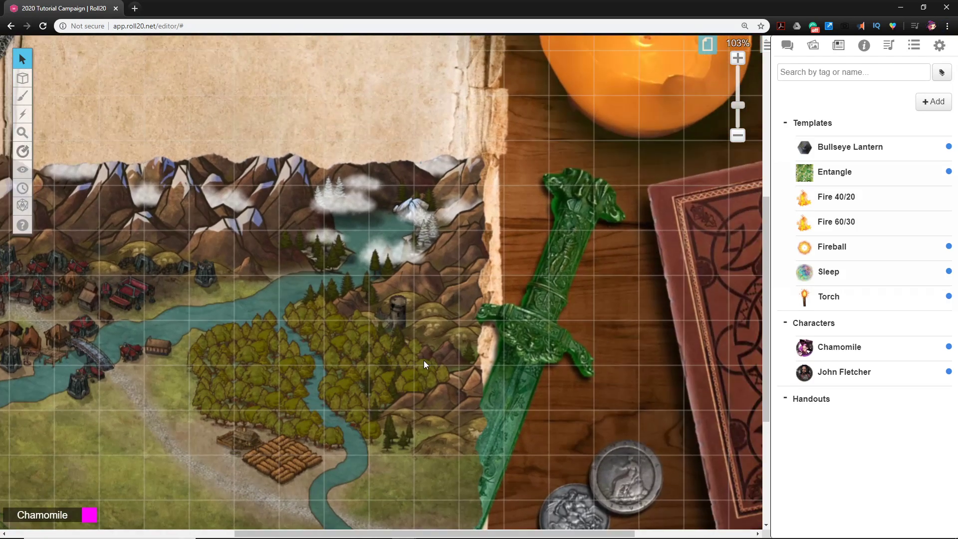
{"action": "scroll", "scroll_direction": "down", "scroll_amount": 3}
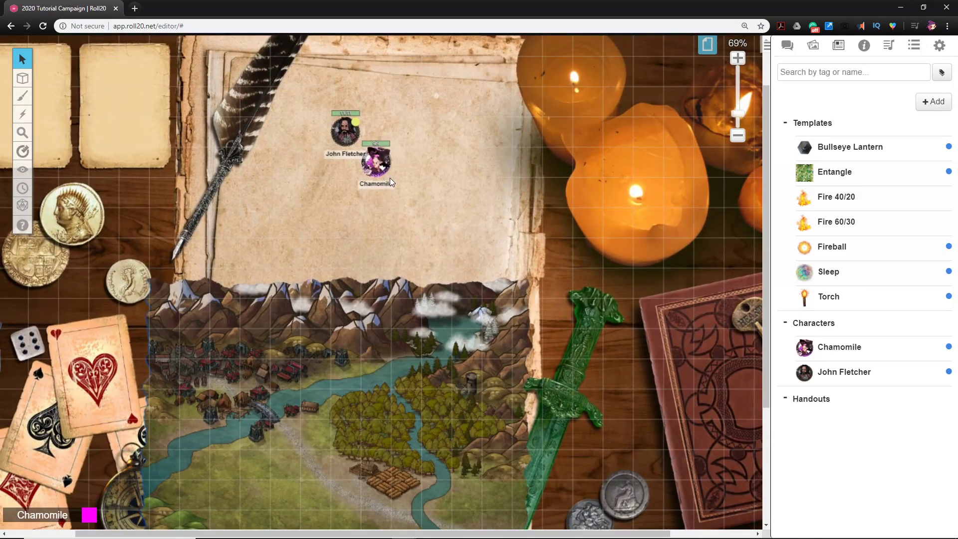
{"action": "left_click", "coordinate": [22, 78]}
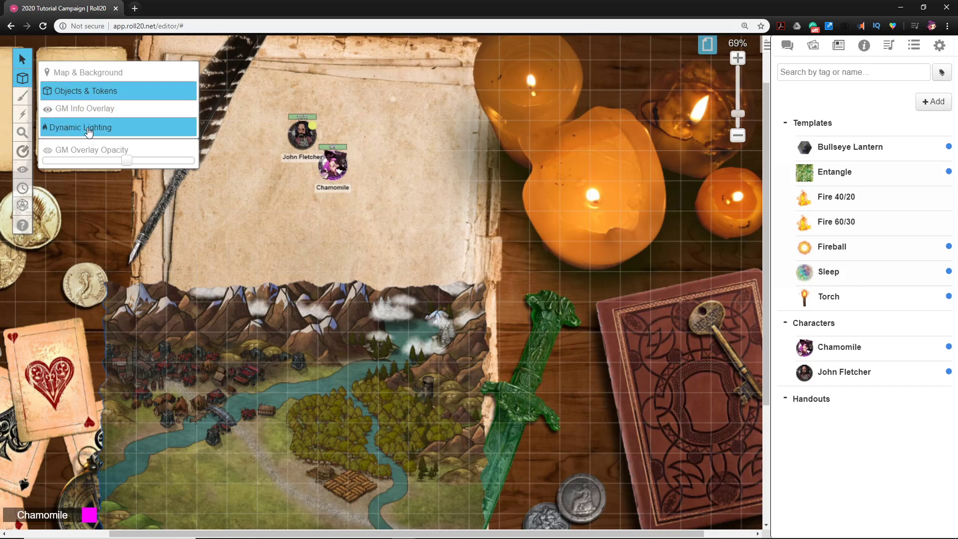
{"action": "mouse_move", "coordinate": [98, 137]}
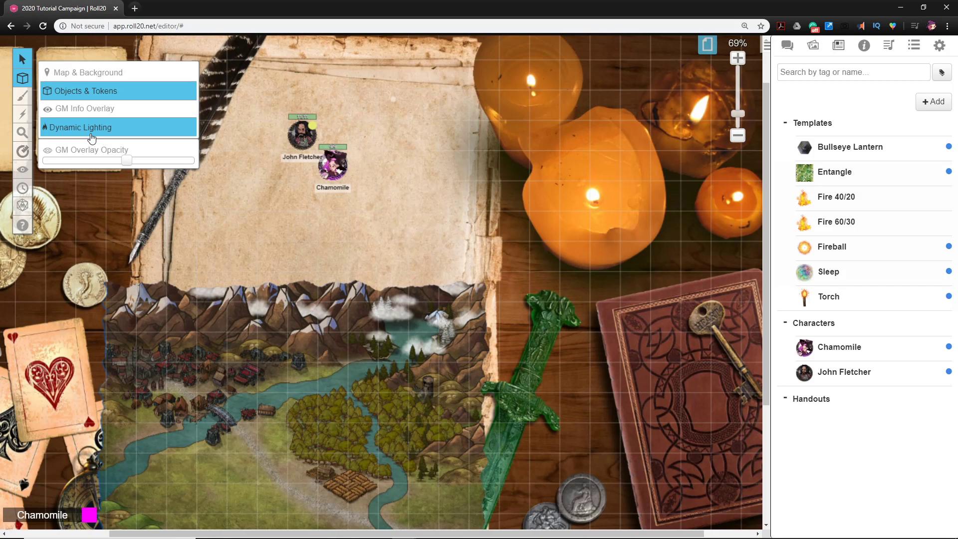
{"action": "mouse_move", "coordinate": [107, 136]}
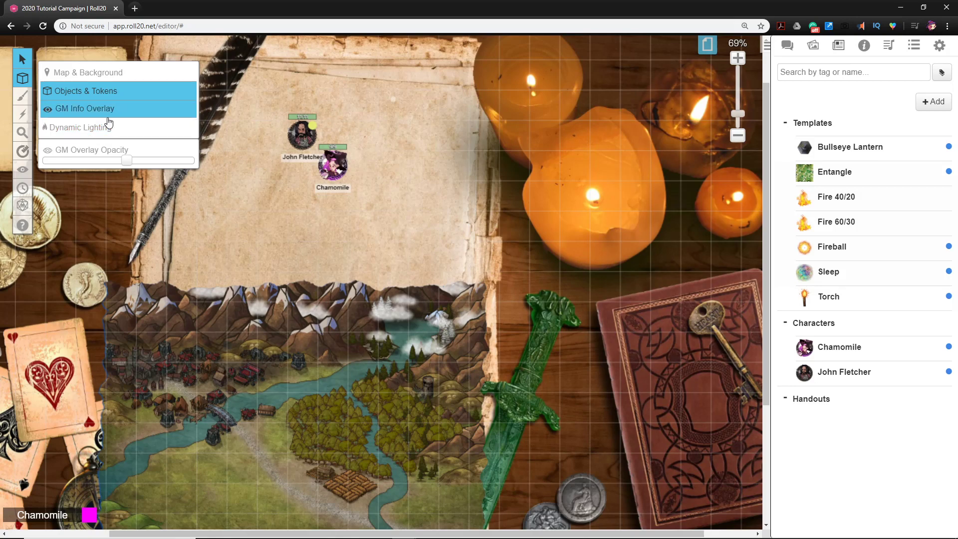
{"action": "left_click", "coordinate": [22, 78]}
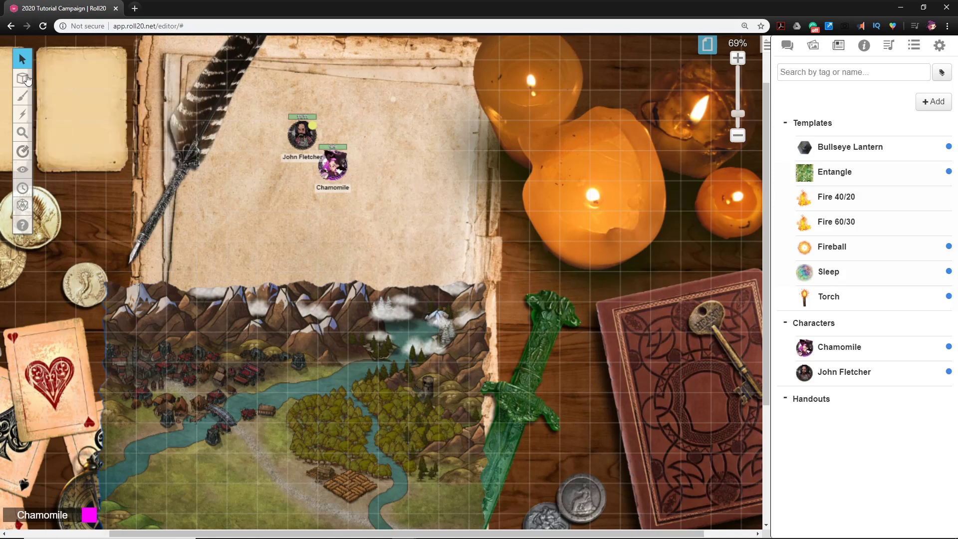
{"action": "left_click", "coordinate": [22, 57]}
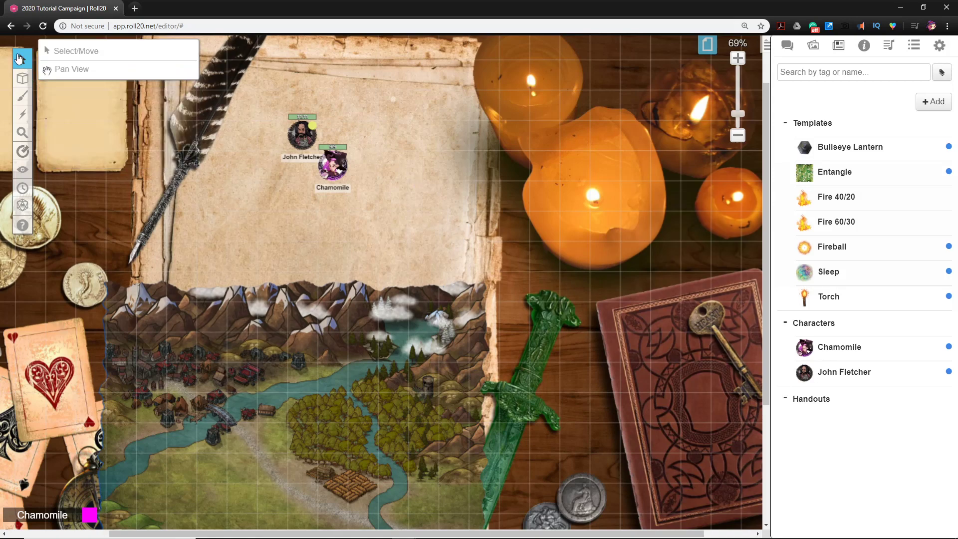
{"action": "left_click", "coordinate": [75, 51]}
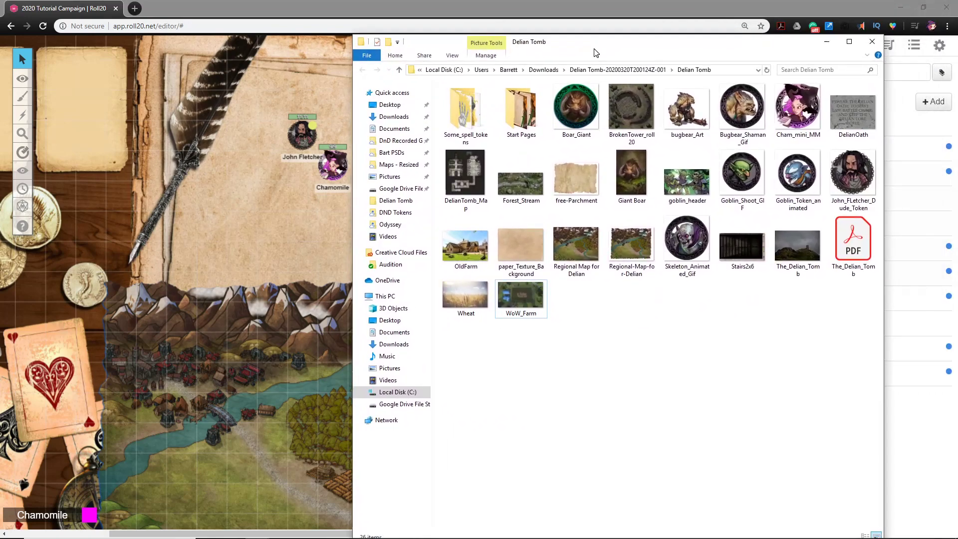
Drag the OldFarm image from File Explorer onto the Roll20 tabletop.
{"action": "left_click", "coordinate": [465, 242]}
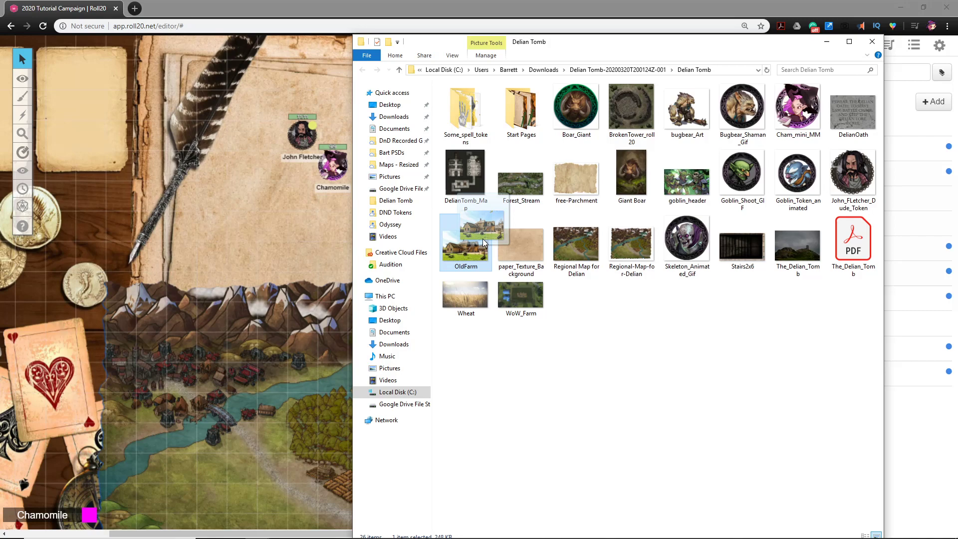
{"action": "left_click_drag", "start_coordinate": [483, 242], "coordinate": [183, 293]}
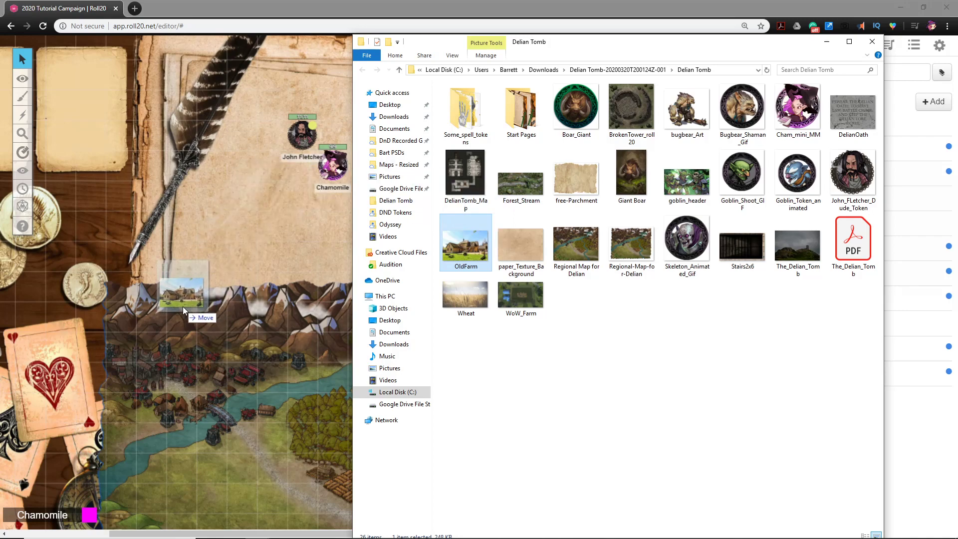
{"action": "left_click_drag", "start_coordinate": [465, 242], "coordinate": [183, 290]}
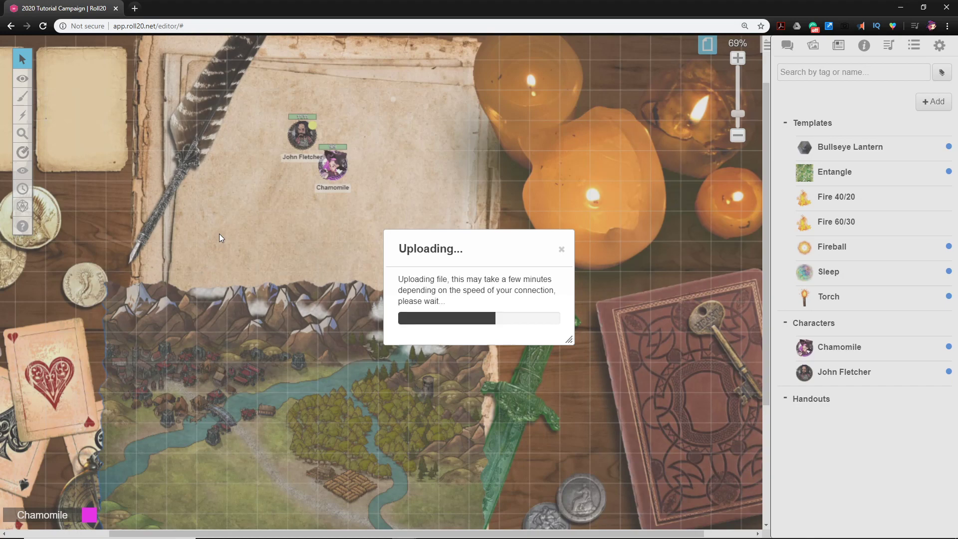
{"action": "mouse_move", "coordinate": [539, 237]}
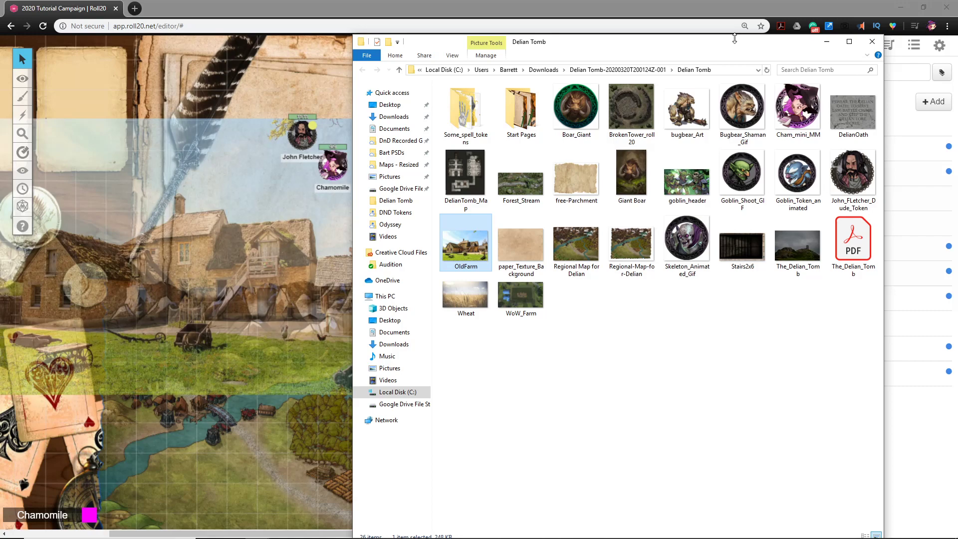
{"action": "left_click", "coordinate": [871, 41]}
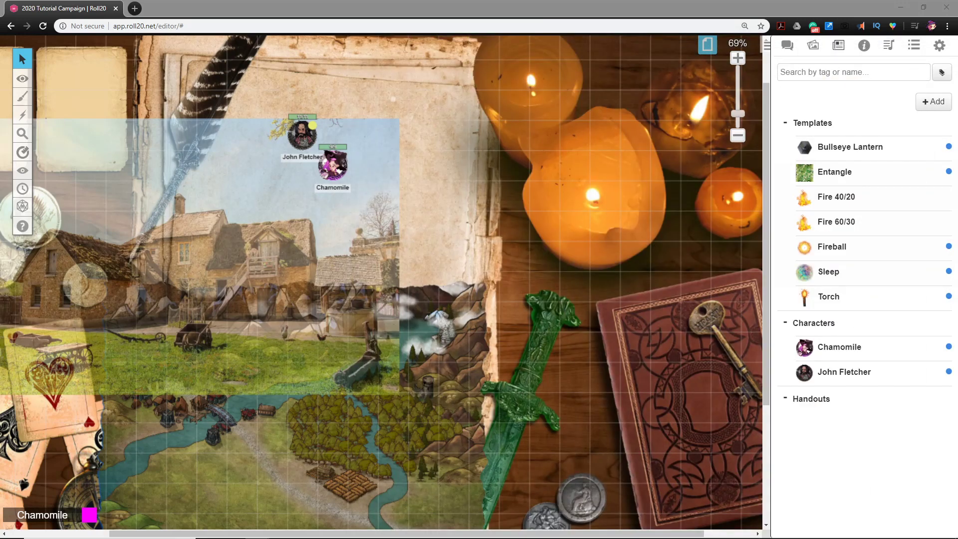
{"action": "mouse_move", "coordinate": [371, 234]}
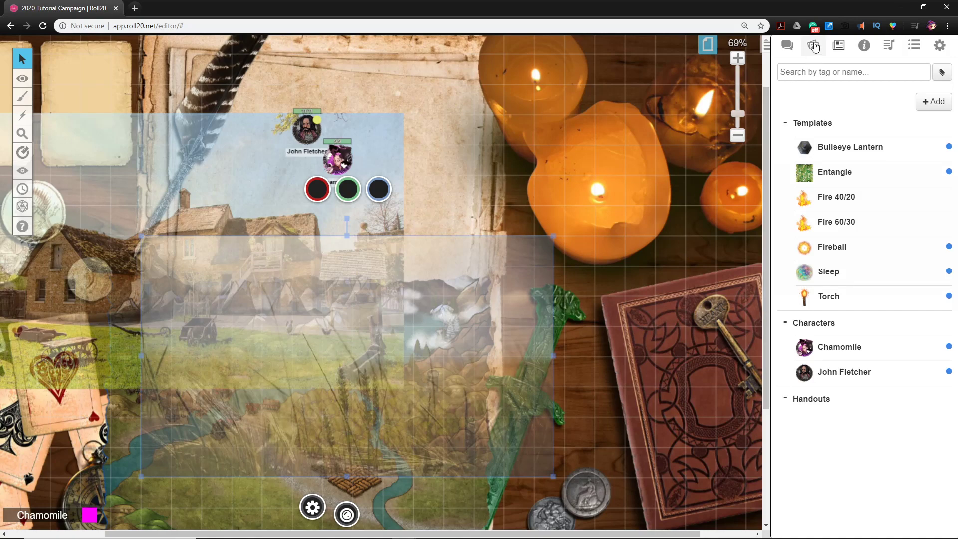
Search the Art Library for 'farmer' and browse the portrait results.
{"action": "left_click", "coordinate": [813, 45]}
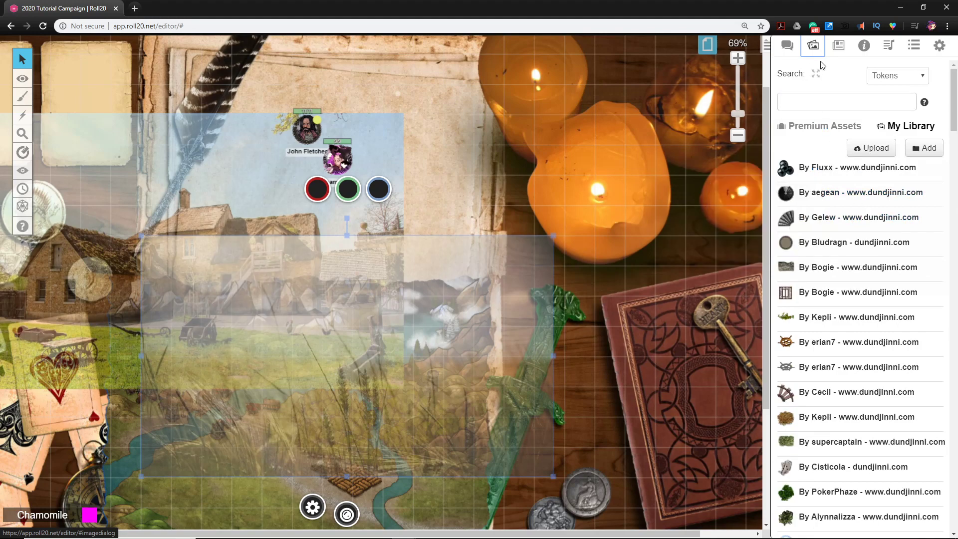
{"action": "left_click", "coordinate": [846, 101]}
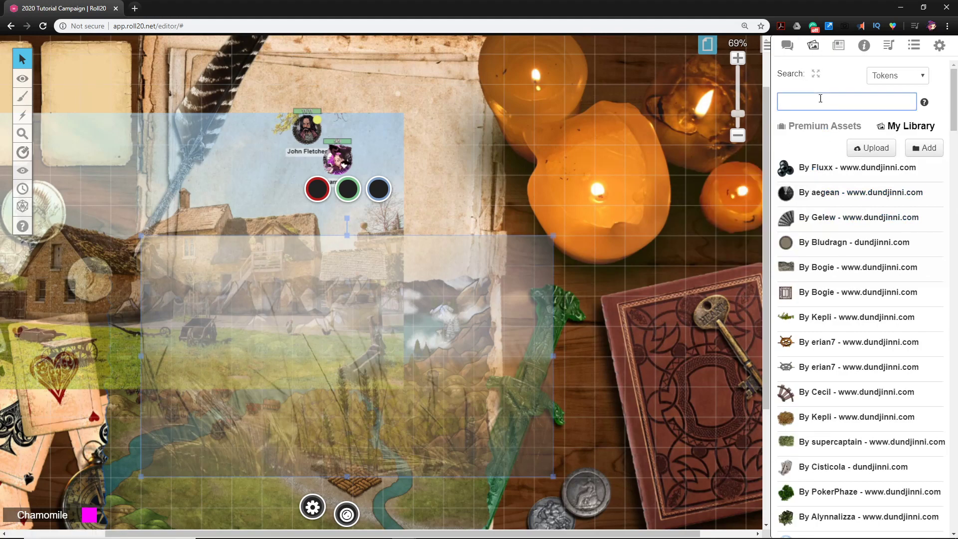
{"action": "type", "text": "farmer"}
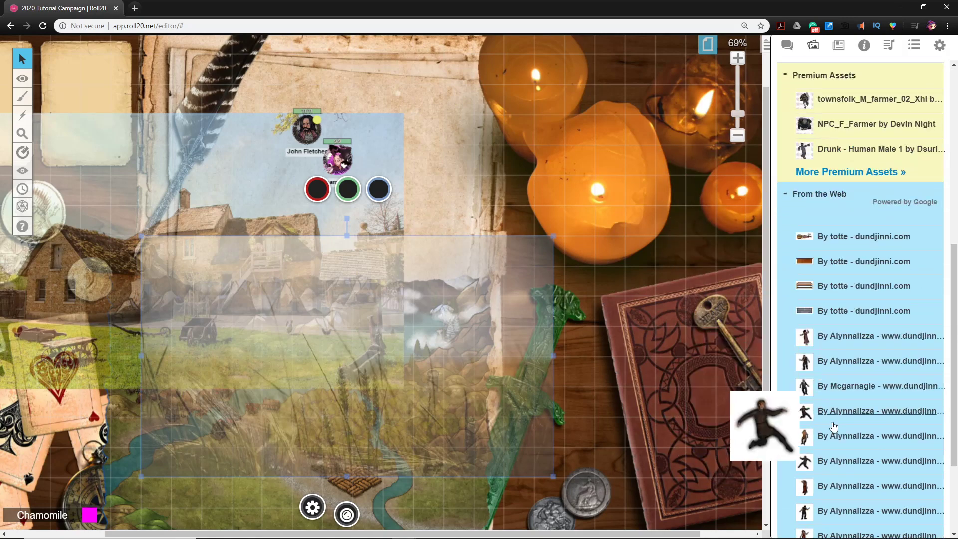
{"action": "scroll", "scroll_direction": "down", "scroll_amount": 3}
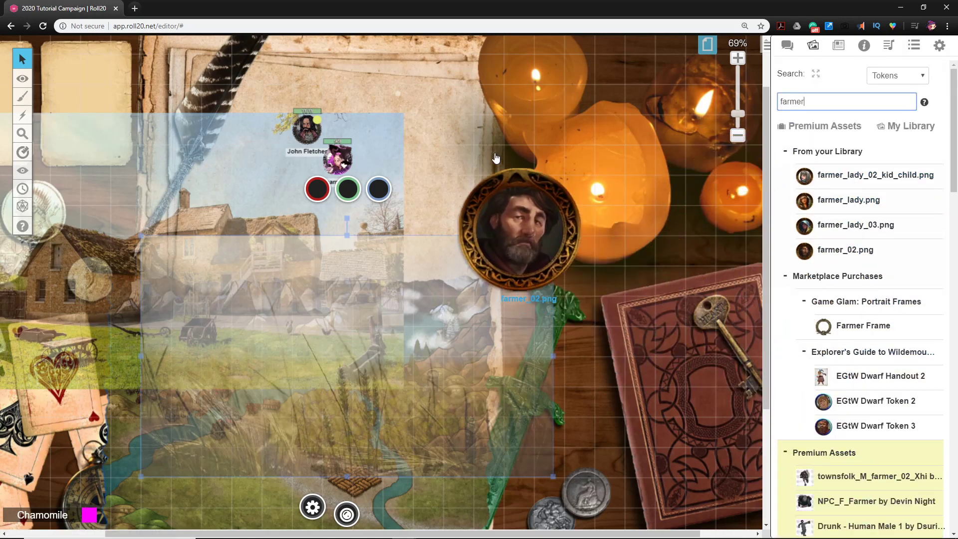
{"action": "mouse_move", "coordinate": [855, 226]}
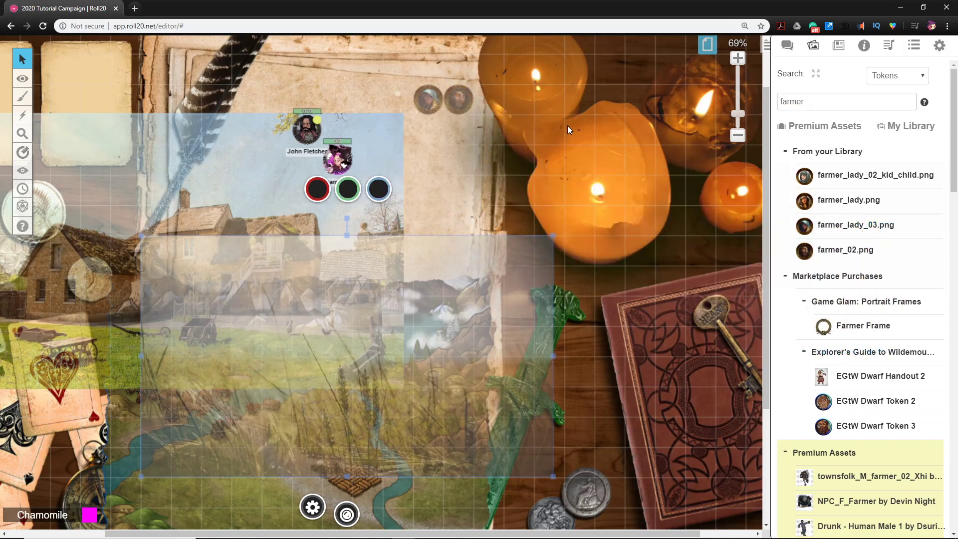
{"action": "mouse_move", "coordinate": [856, 225]}
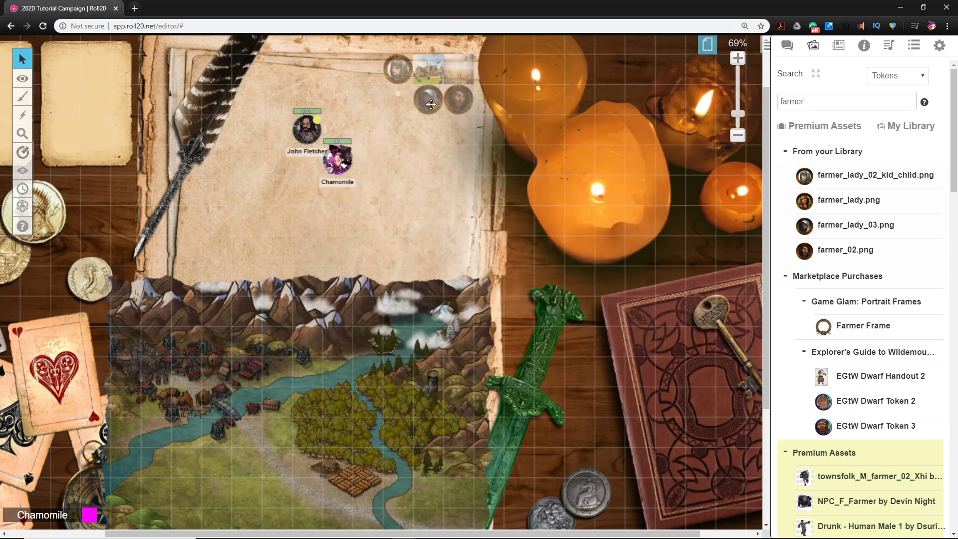
Move the stray farmer portrait into the row beside the other tokens.
{"action": "left_click_drag", "start_coordinate": [428, 104], "coordinate": [336, 67]}
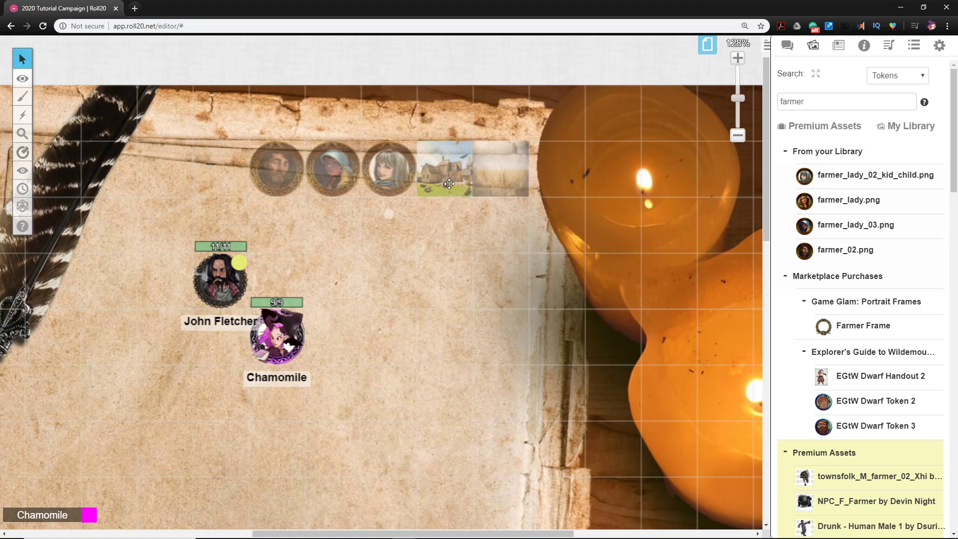
Show the farmhouse picture to players, then select each farmer portrait in turn.
{"action": "left_click", "coordinate": [444, 168]}
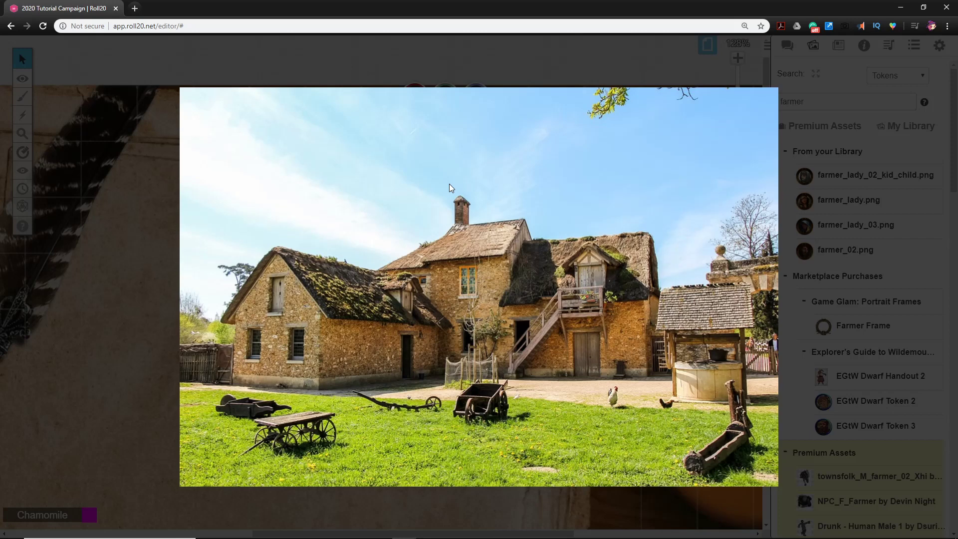
{"action": "mouse_move", "coordinate": [171, 360]}
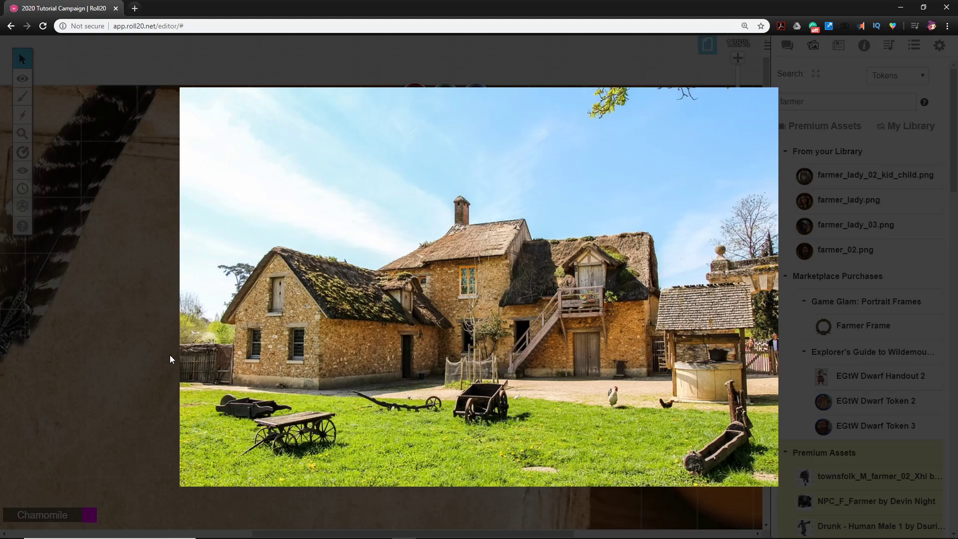
{"action": "mouse_move", "coordinate": [106, 292]}
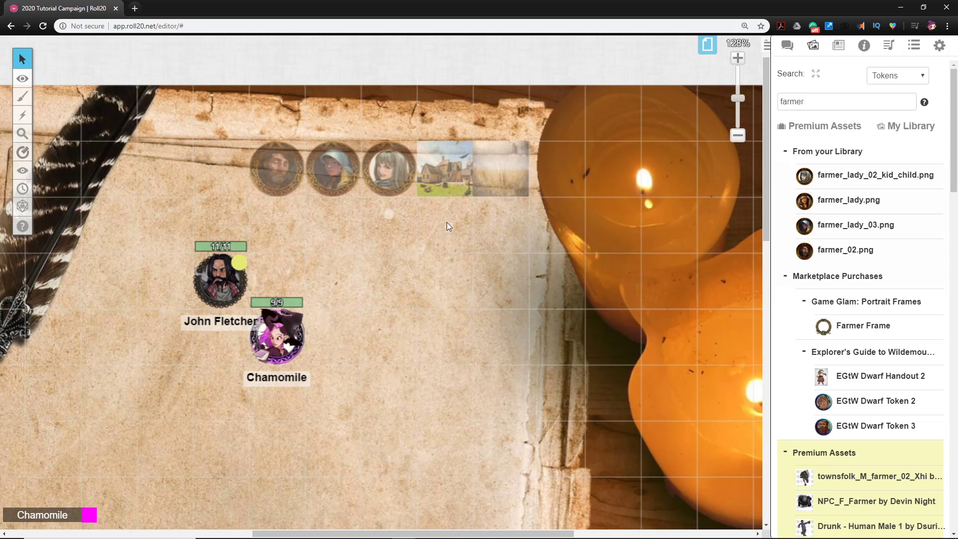
{"action": "left_click", "coordinate": [444, 169]}
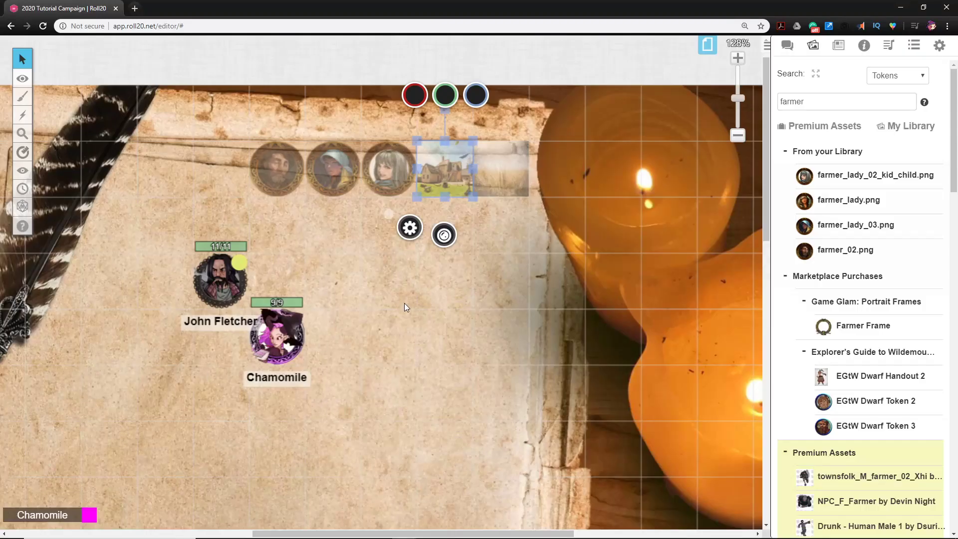
{"action": "mouse_move", "coordinate": [506, 185]}
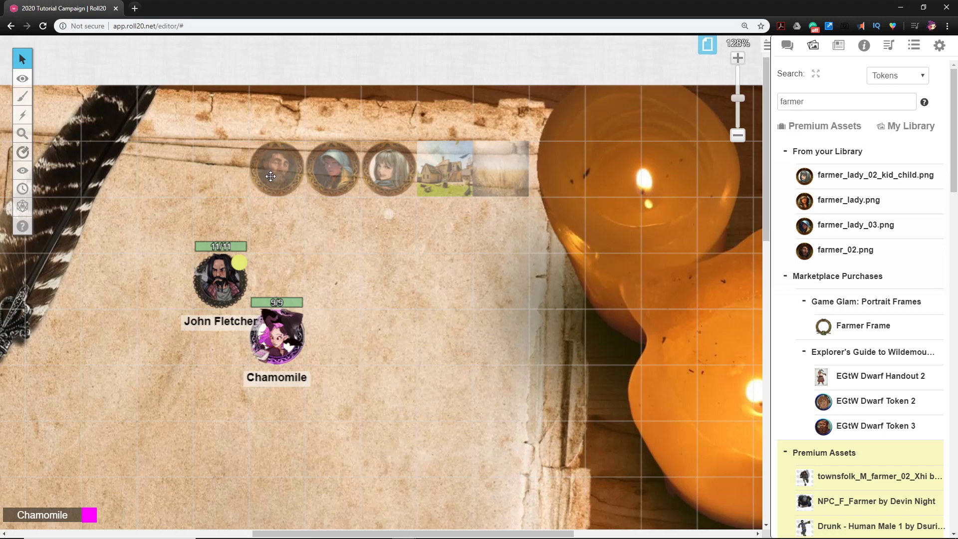
{"action": "left_click", "coordinate": [276, 169]}
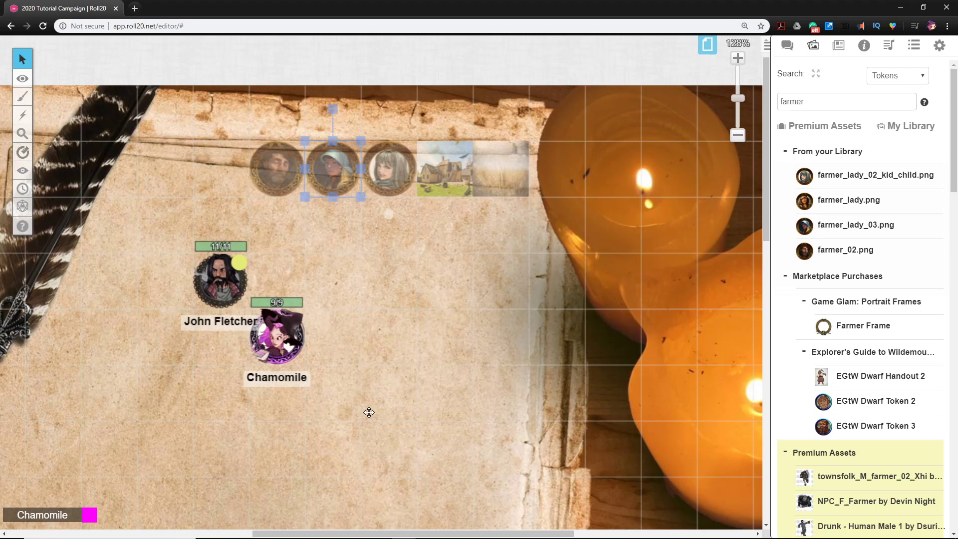
{"action": "left_click", "coordinate": [289, 166]}
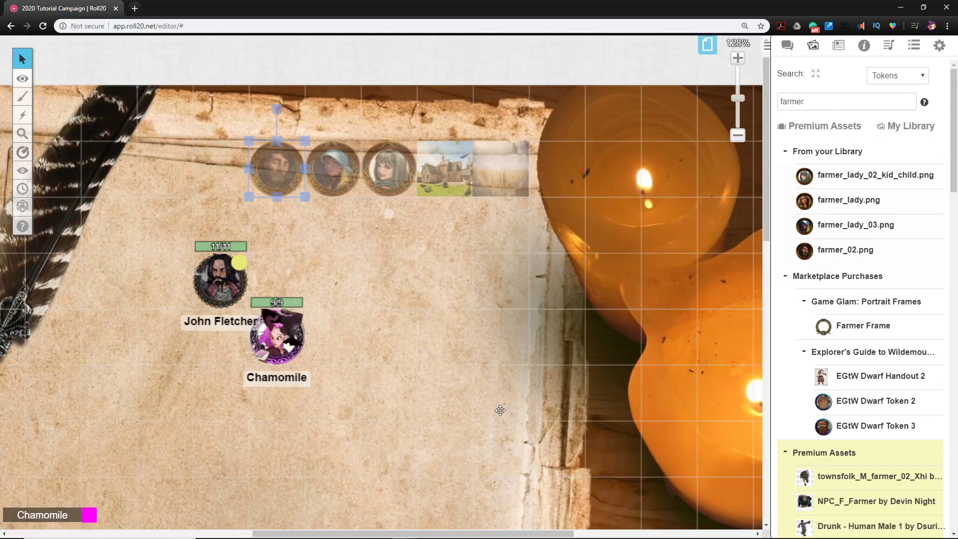
{"action": "mouse_move", "coordinate": [378, 307]}
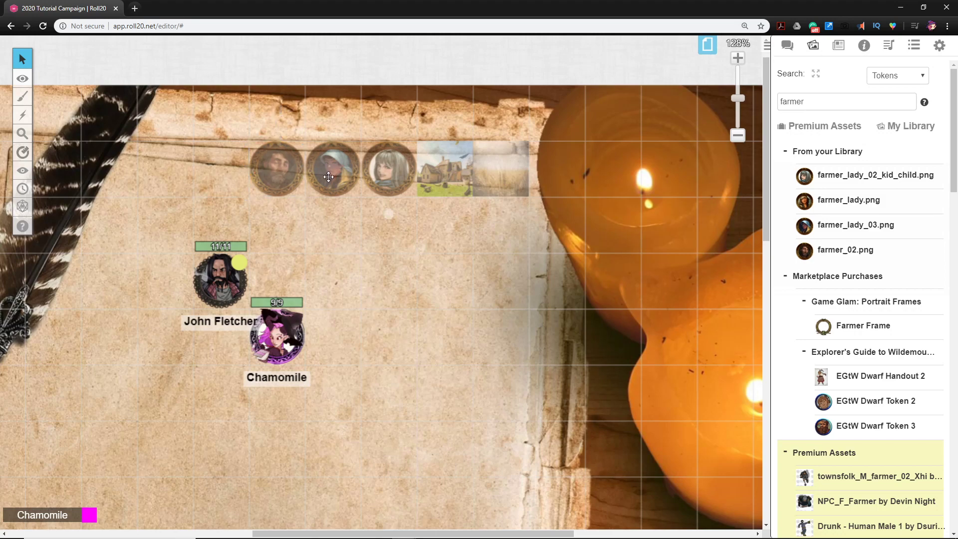
{"action": "left_click", "coordinate": [332, 169]}
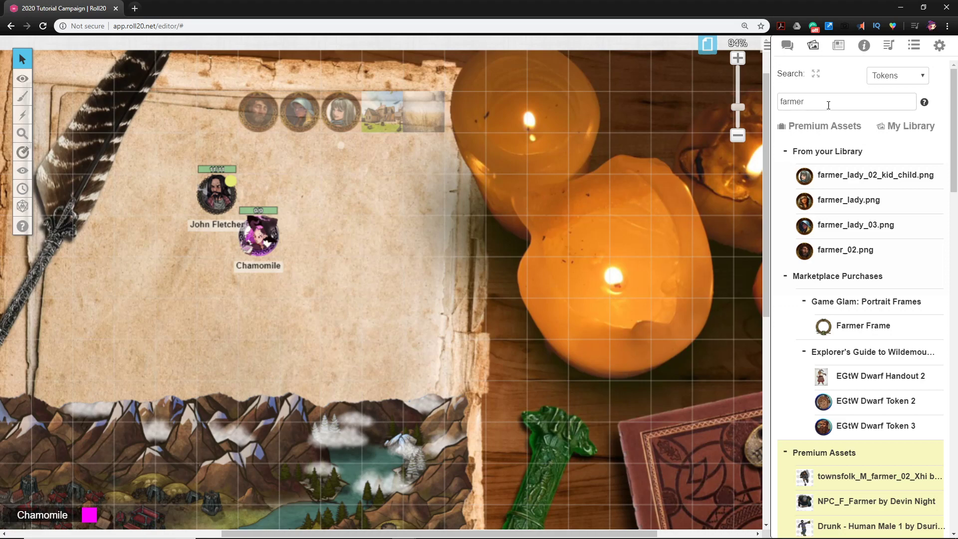
{"action": "mouse_move", "coordinate": [556, 240]}
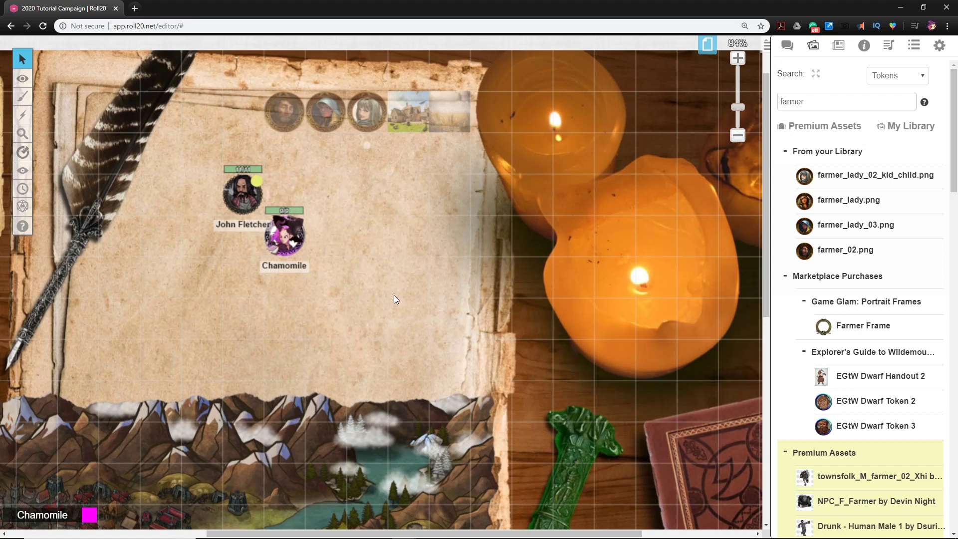
{"action": "mouse_move", "coordinate": [813, 121]}
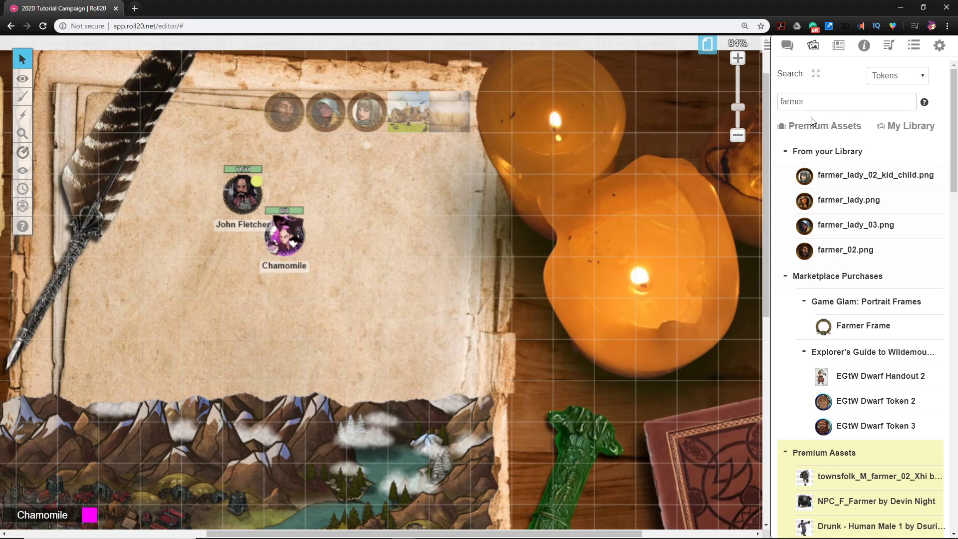
Search the Art Library for 'fo' and place a forest image at the row's start.
{"action": "type", "text": "forest"}
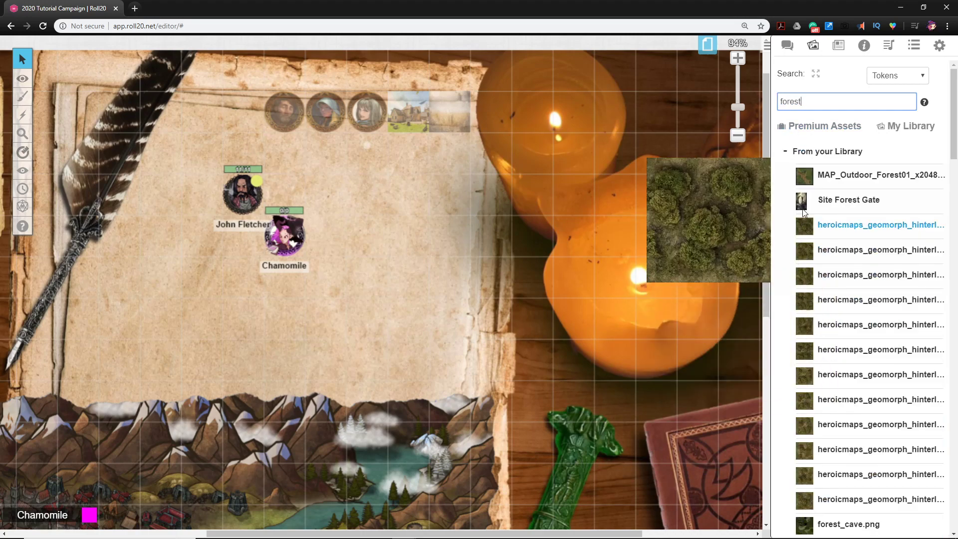
{"action": "scroll", "scroll_direction": "down", "scroll_amount": 3}
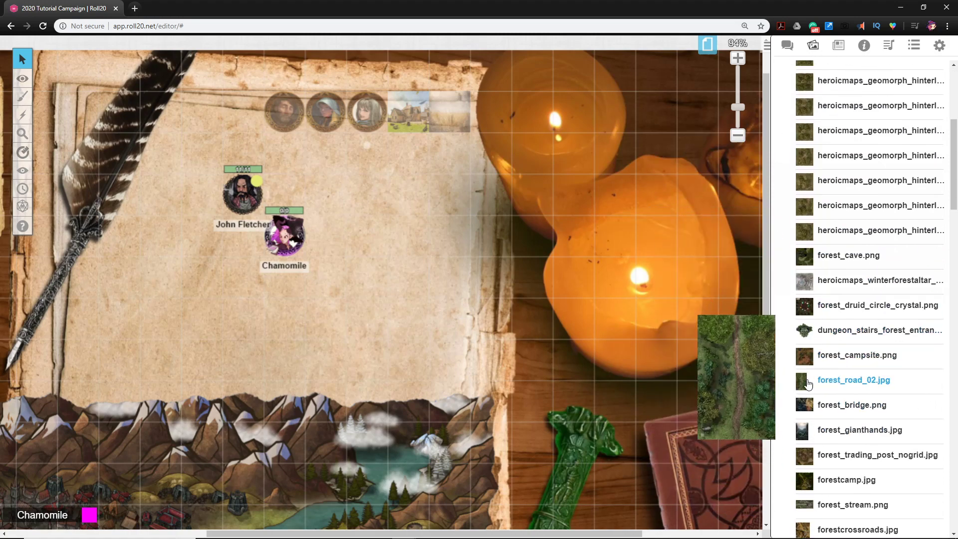
{"action": "scroll", "scroll_direction": "down", "scroll_amount": 3}
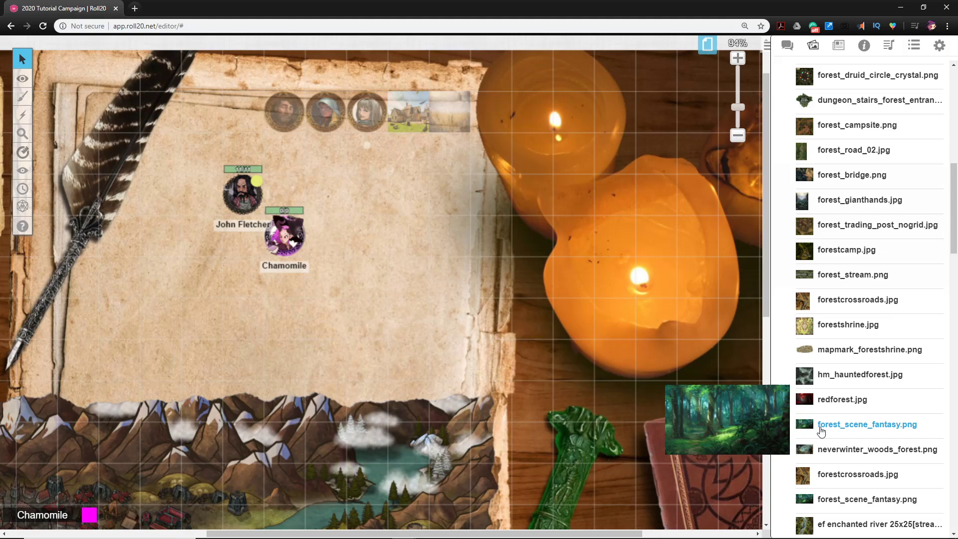
{"action": "scroll", "scroll_direction": "down", "scroll_amount": 3}
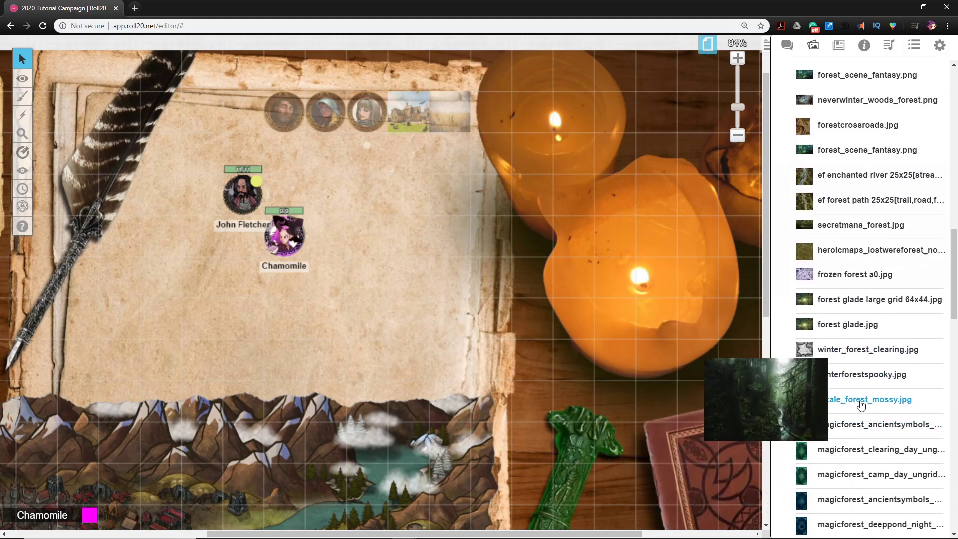
{"action": "mouse_move", "coordinate": [227, 123]}
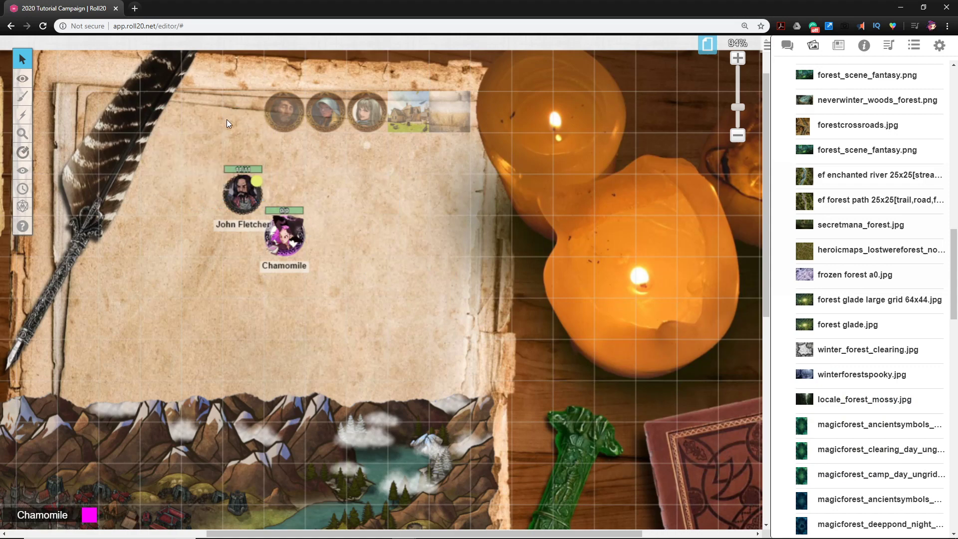
{"action": "left_click", "coordinate": [243, 116]}
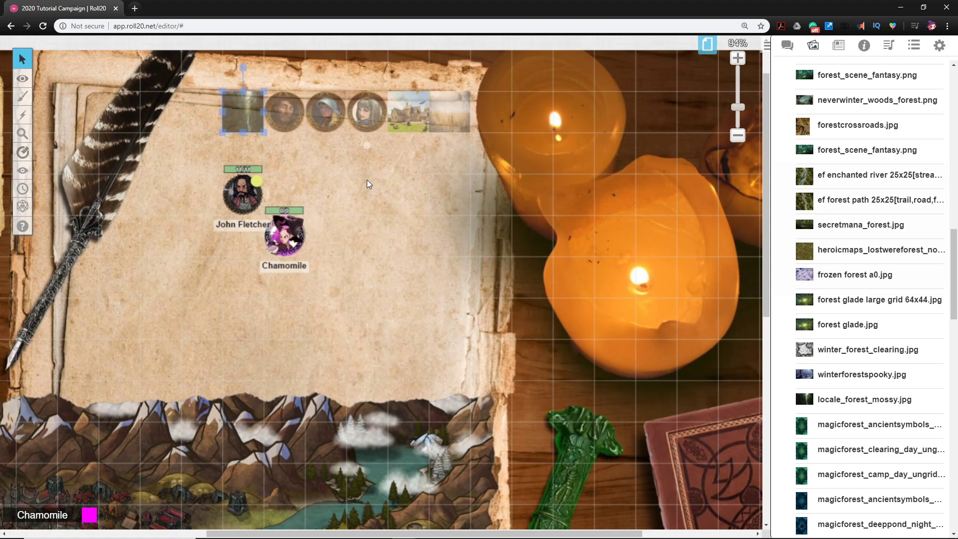
{"action": "mouse_move", "coordinate": [327, 177]}
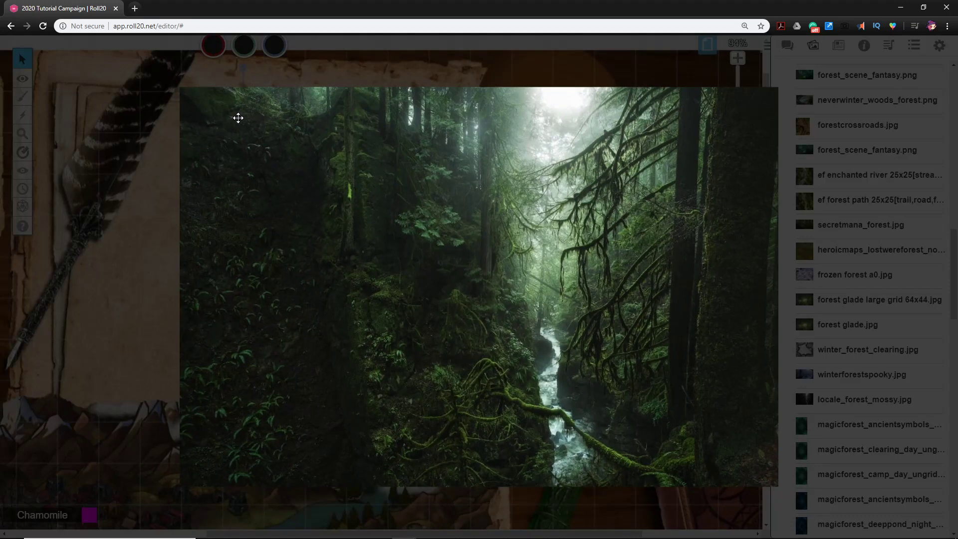
{"action": "mouse_move", "coordinate": [181, 272]}
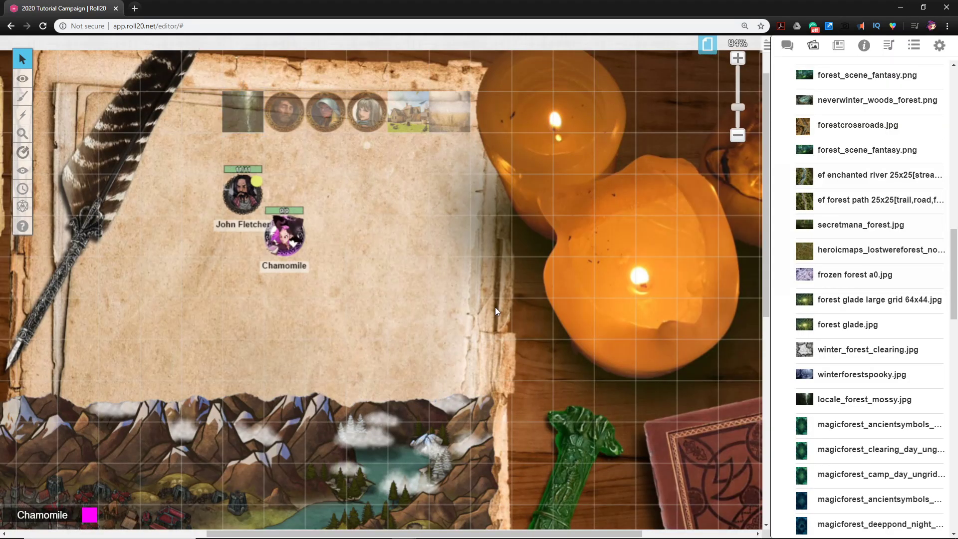
Add a handout named 'The Boars Forest', add the forest image, and save it.
{"action": "left_click", "coordinate": [838, 45]}
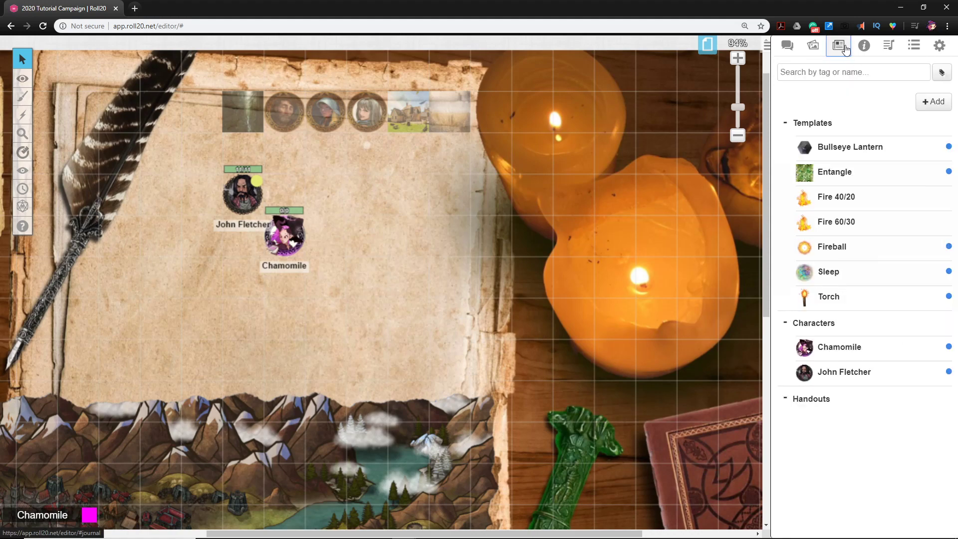
{"action": "mouse_move", "coordinate": [935, 112]}
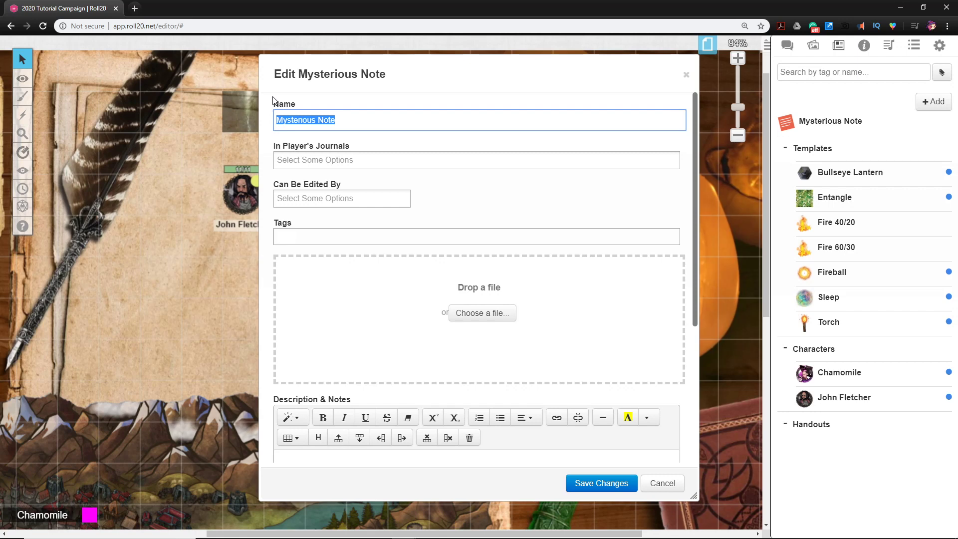
{"action": "type", "text": "The FOres"}
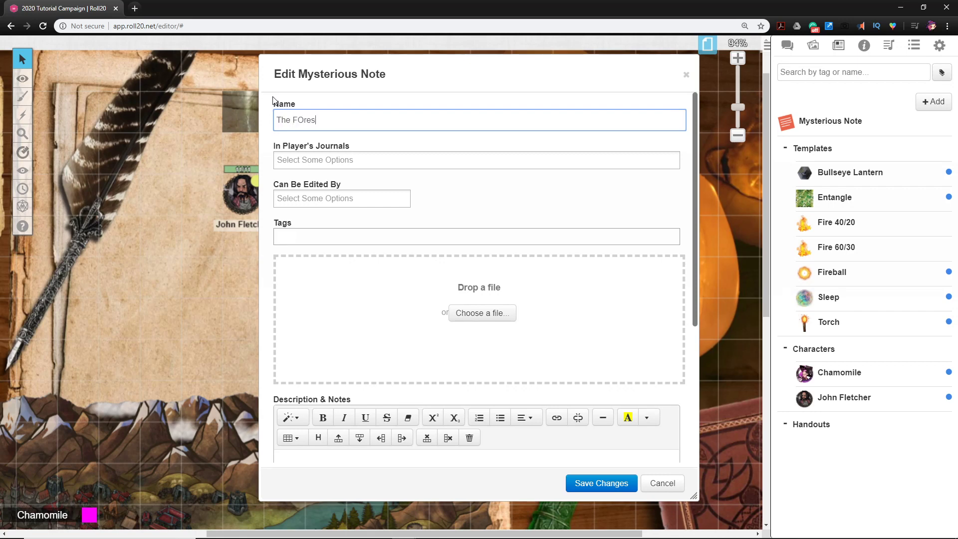
{"action": "key", "text": "Backspace"}
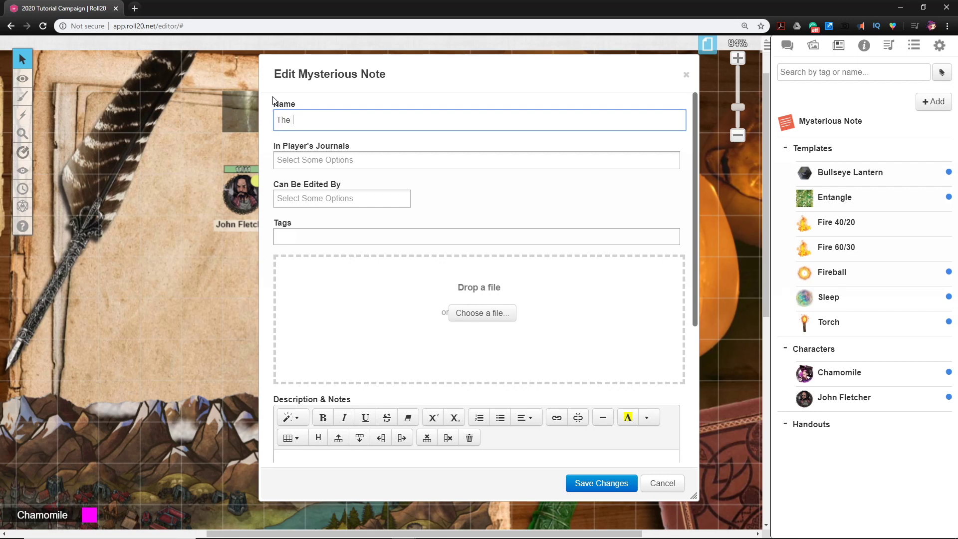
{"action": "type", "text": "Boars"}
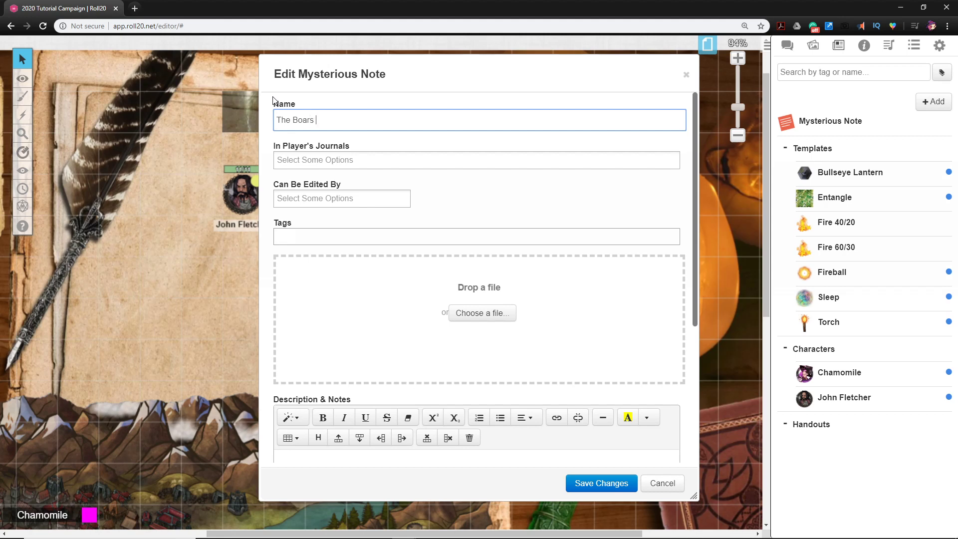
{"action": "type", "text": "FOrest"}
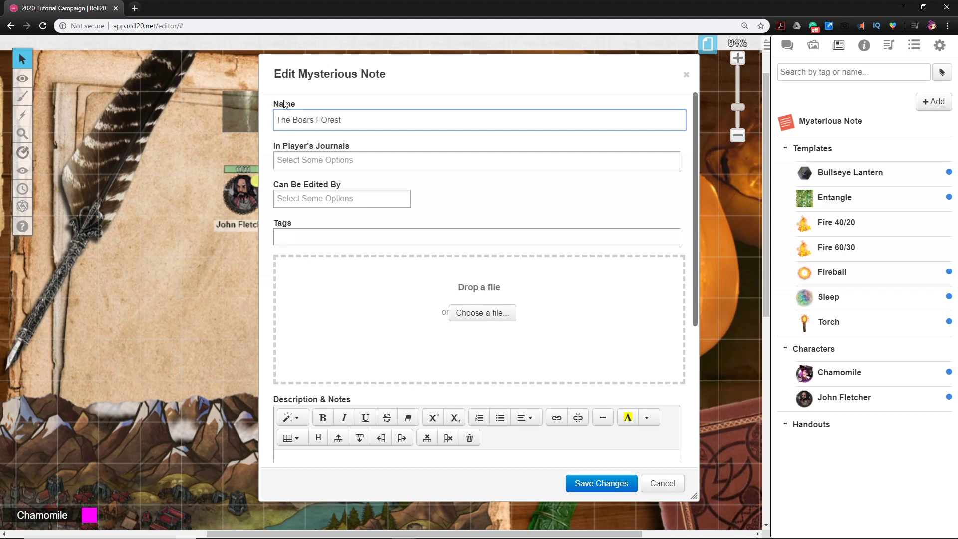
{"action": "double_click", "coordinate": [324, 120]}
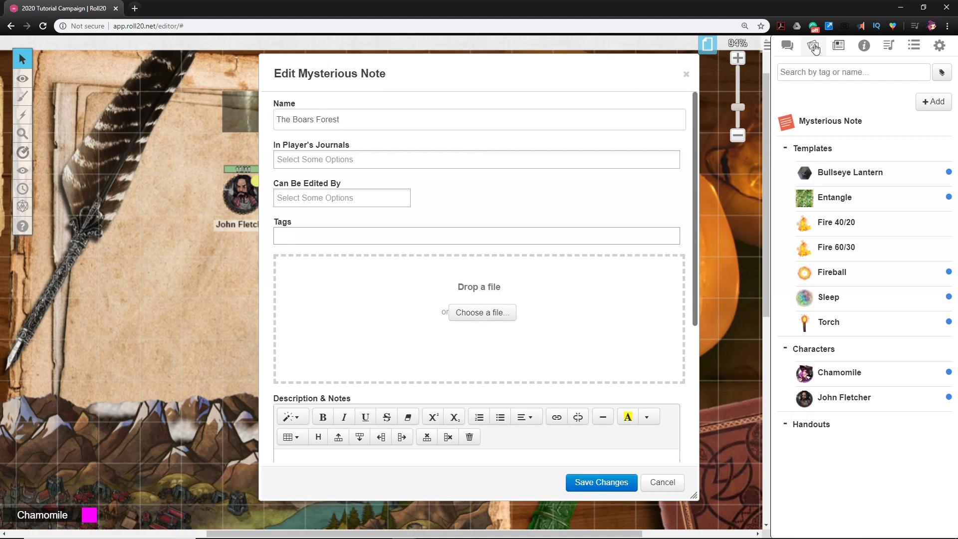
{"action": "left_click", "coordinate": [813, 46]}
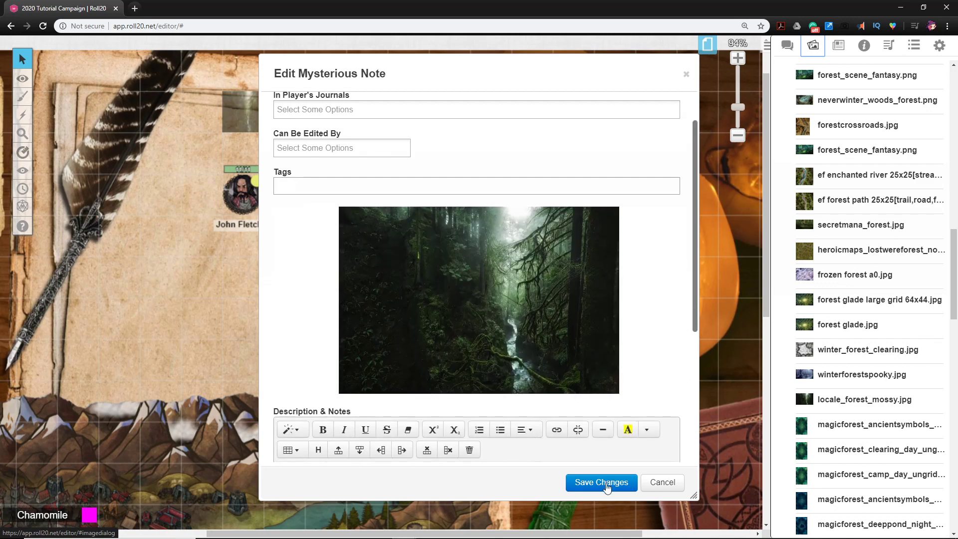
{"action": "left_click", "coordinate": [601, 482]}
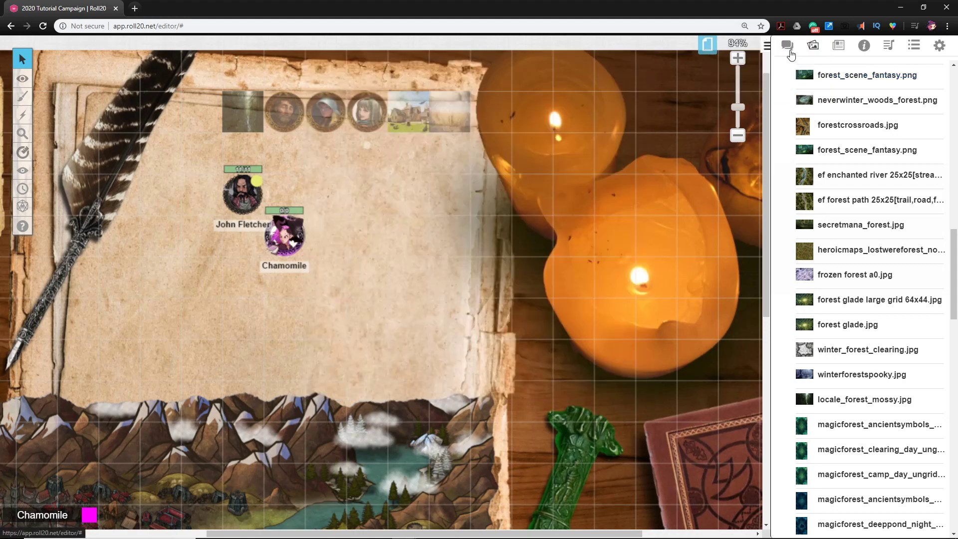
Open The Boars Forest handout, show it to everyone, and view its image enlarged.
{"action": "left_click", "coordinate": [838, 46]}
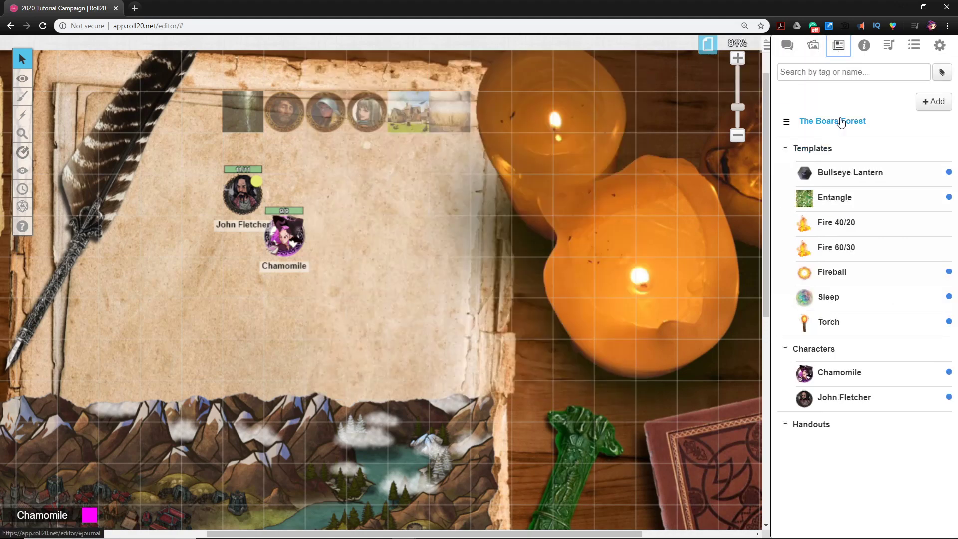
{"action": "left_click", "coordinate": [832, 120]}
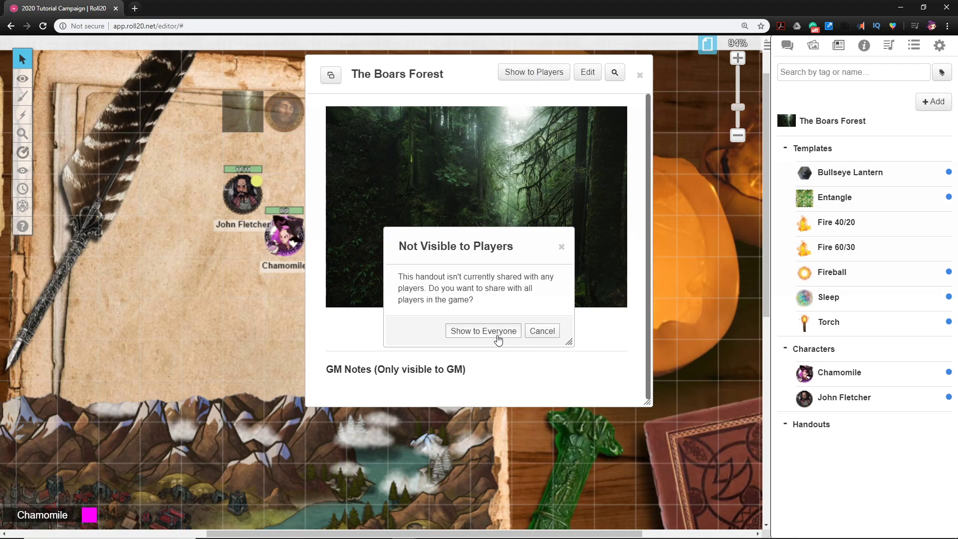
{"action": "left_click", "coordinate": [482, 331]}
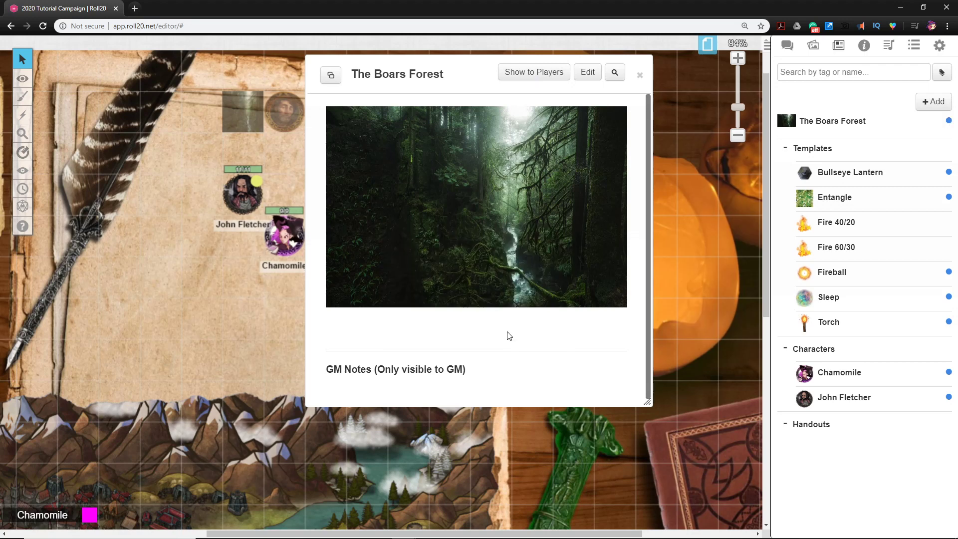
{"action": "mouse_move", "coordinate": [475, 247]}
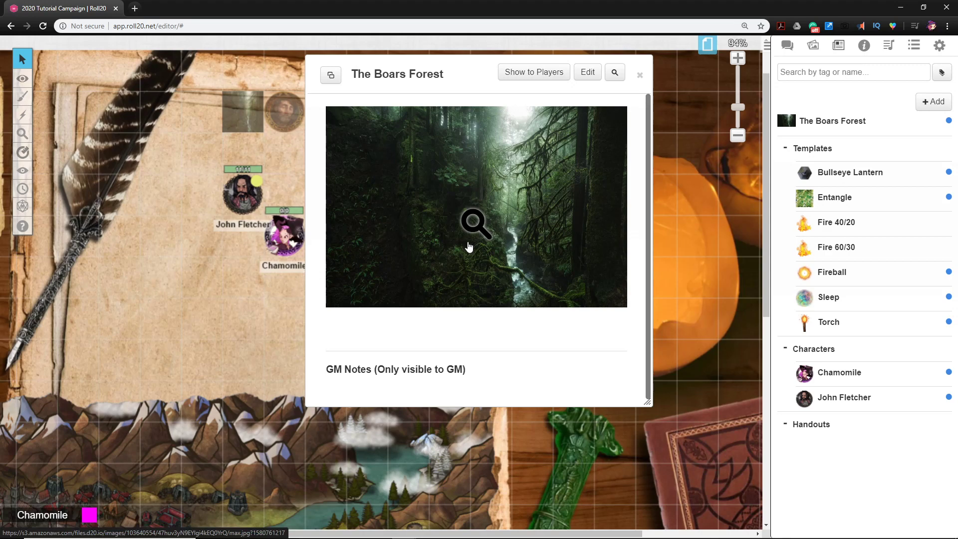
{"action": "left_click", "coordinate": [475, 223]}
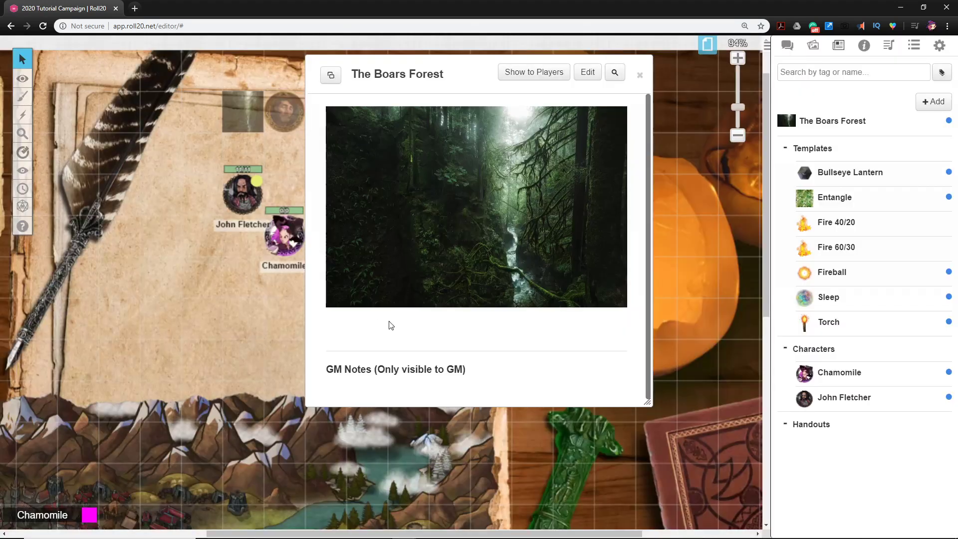
{"action": "mouse_move", "coordinate": [471, 325]}
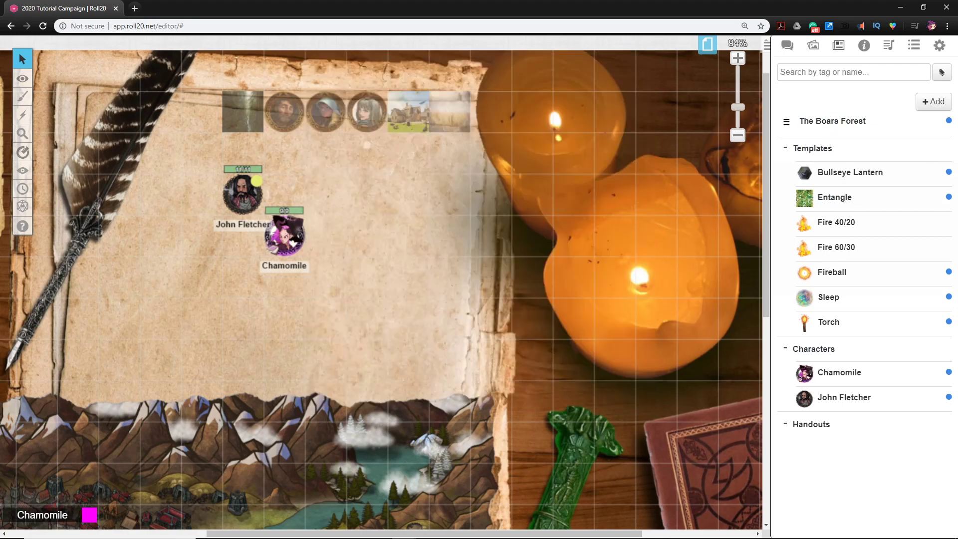
Create a new journal folder named 'Handouts'.
{"action": "left_click", "coordinate": [933, 101]}
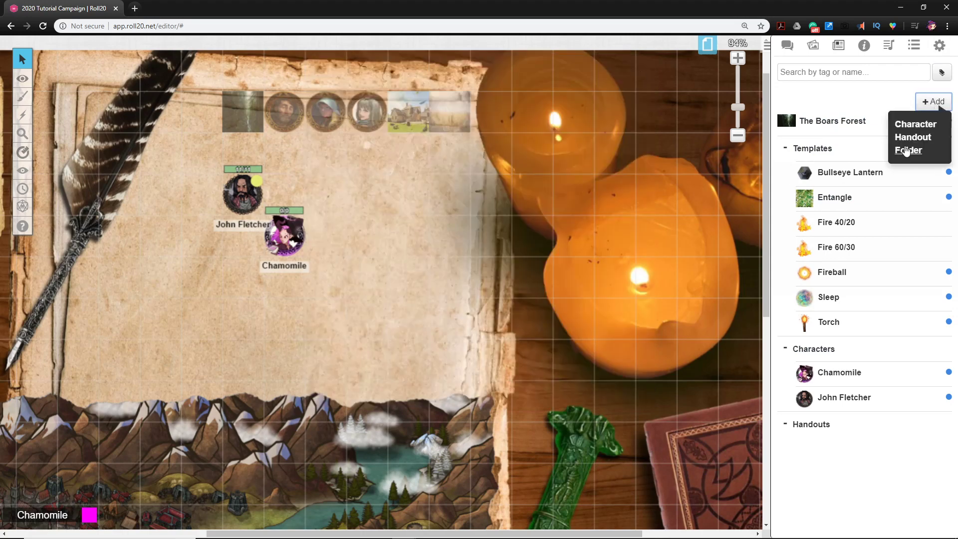
{"action": "left_click", "coordinate": [908, 150]}
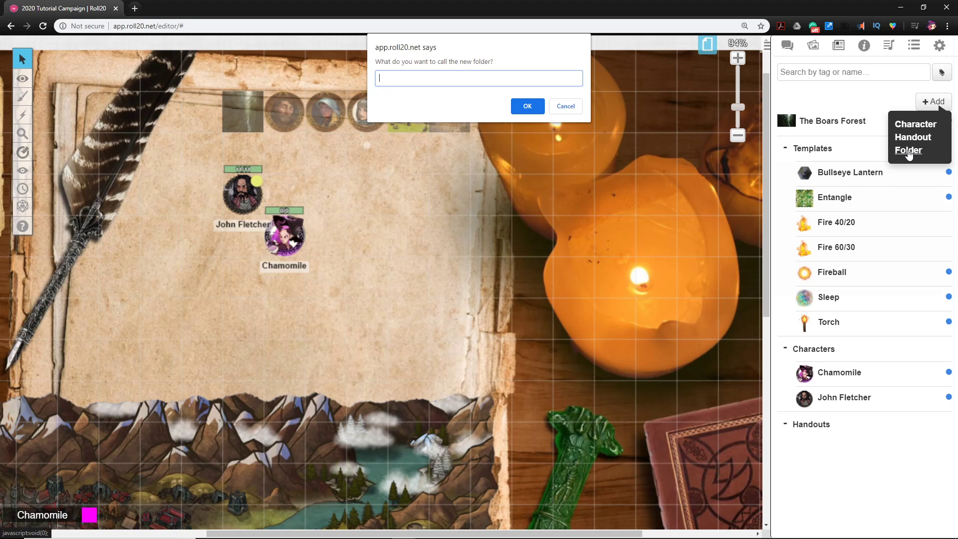
{"action": "type", "text": "Handouts"}
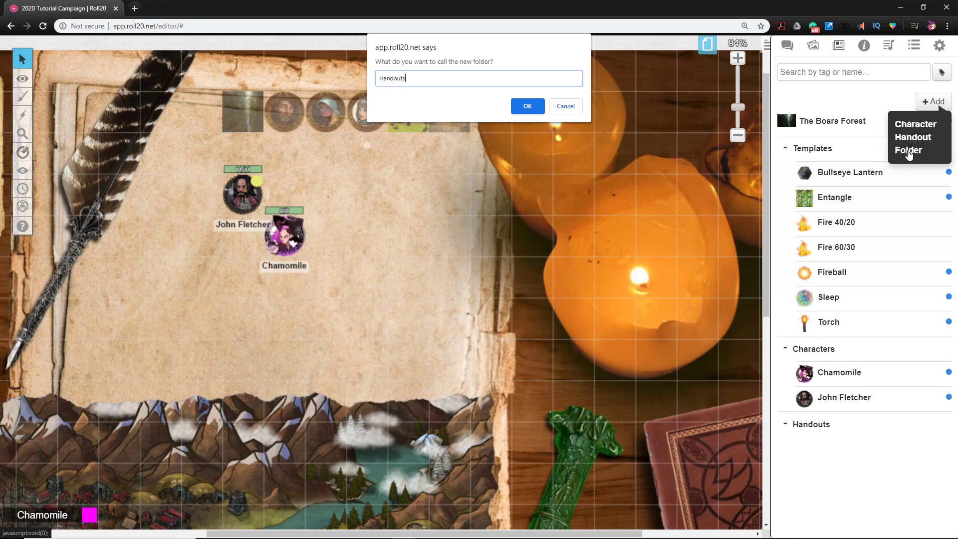
{"action": "left_click", "coordinate": [527, 106]}
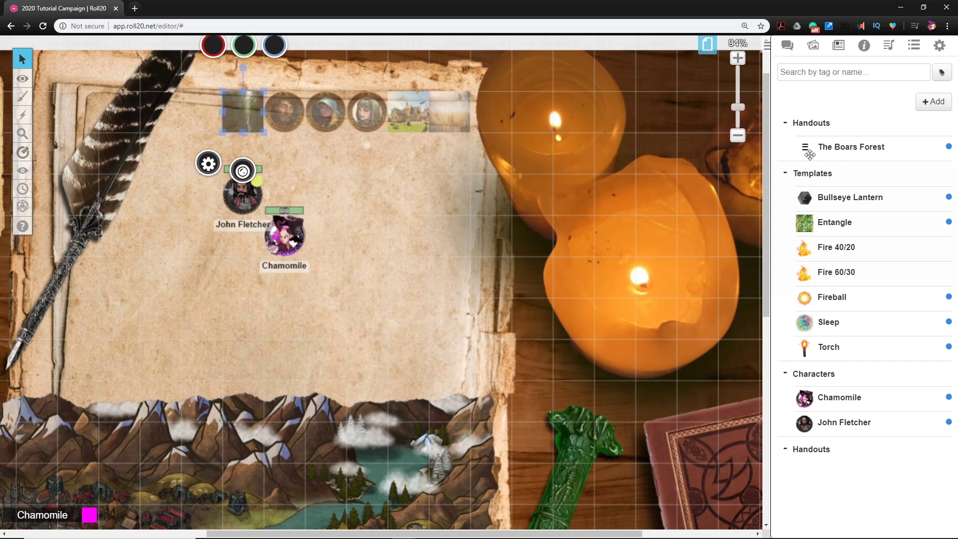
{"action": "mouse_move", "coordinate": [852, 147]}
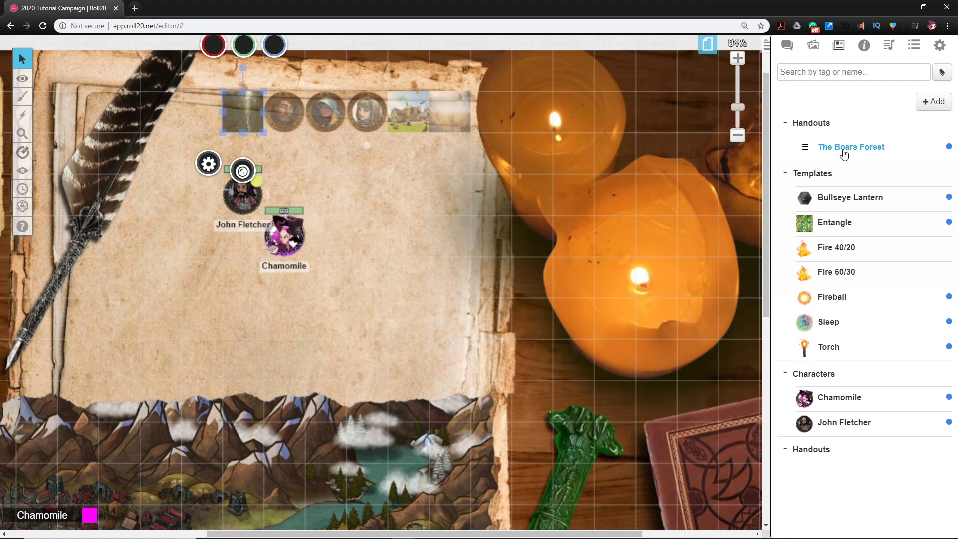